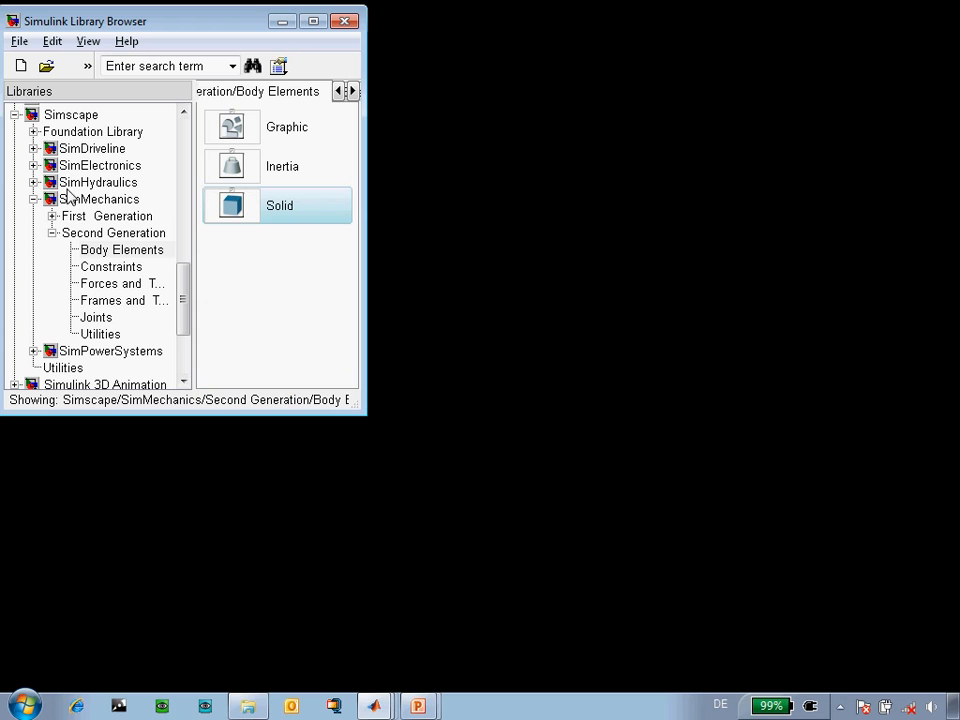
- Browse Simscape > SimMechanics Second Generation > Body Elements to reach the Solid block
{"action": "left_click", "coordinate": [72, 114]}
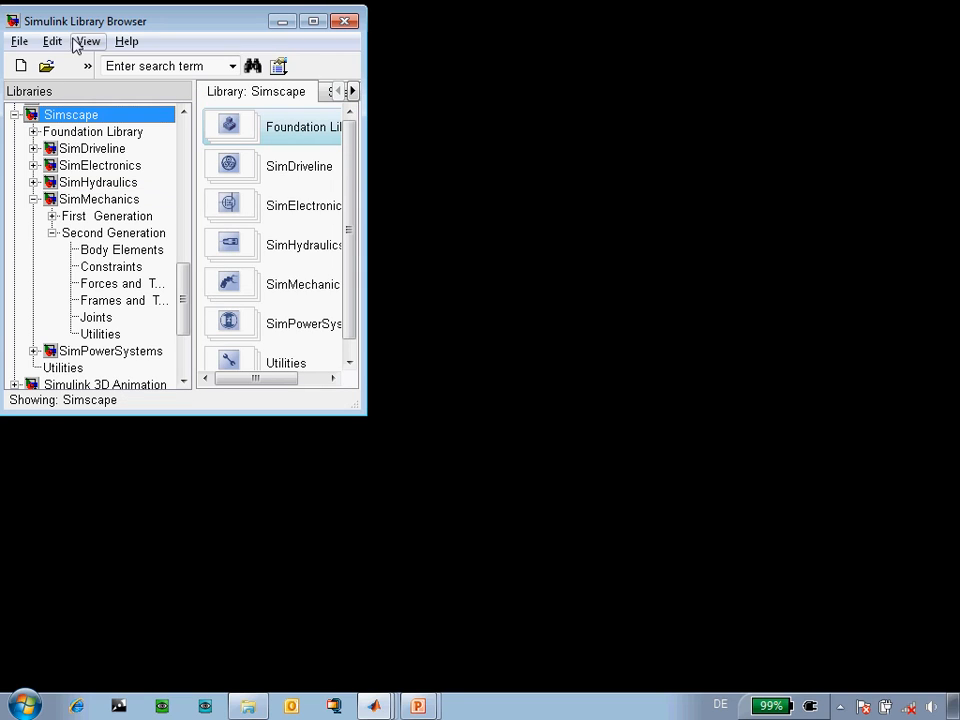
{"action": "left_click", "coordinate": [112, 232]}
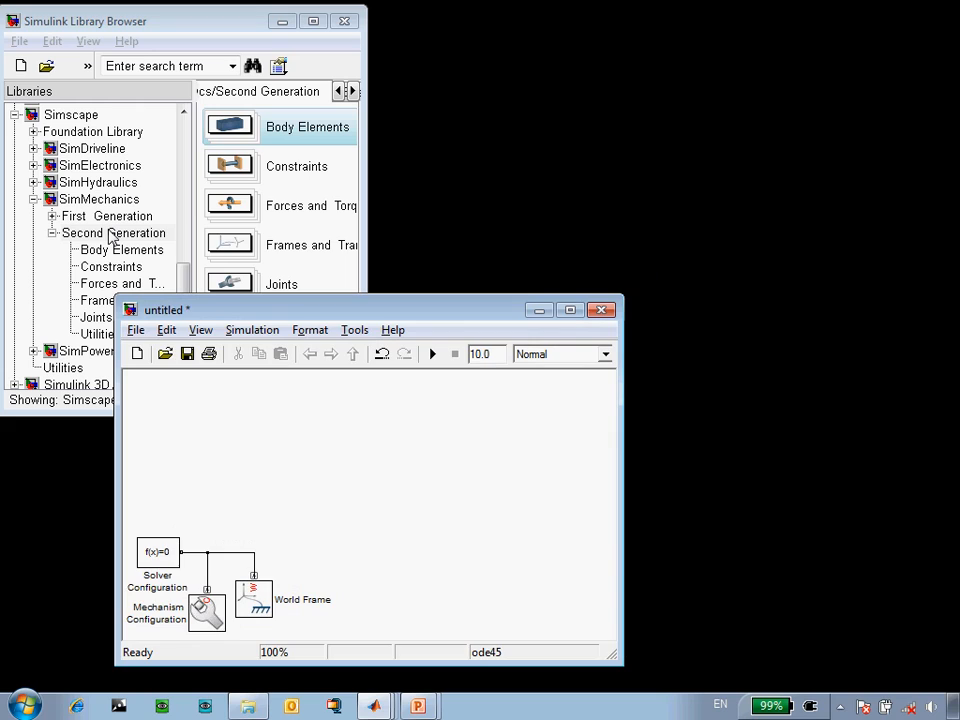
{"action": "left_click", "coordinate": [120, 248]}
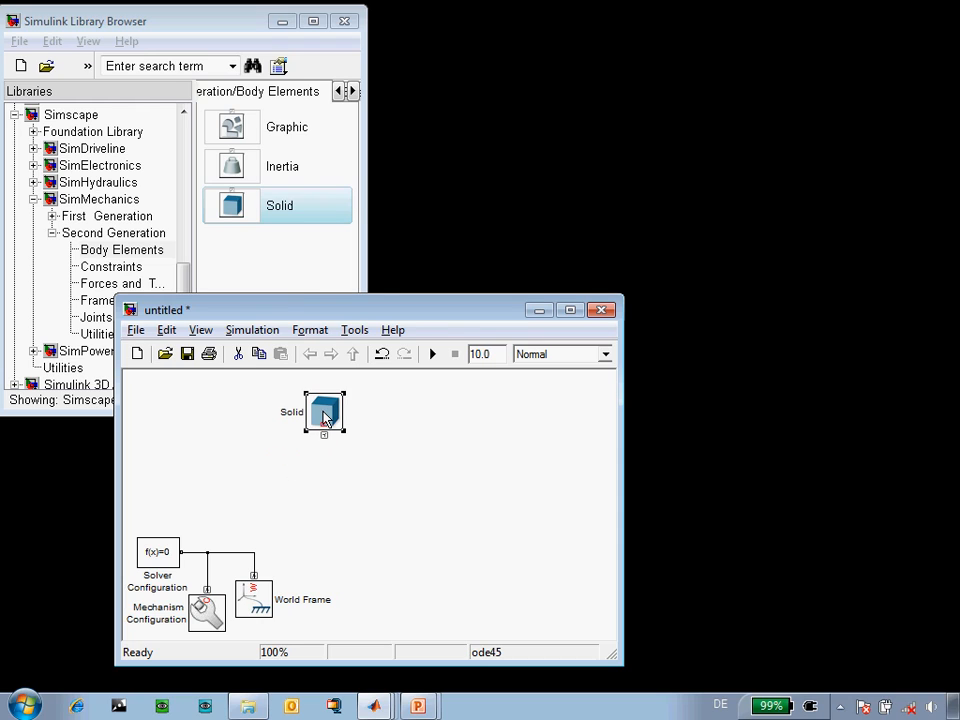
- Set the Solid brick dimensions to [crank_length 1 1] cm and give it a teal colour
{"action": "double_click", "coordinate": [324, 412]}
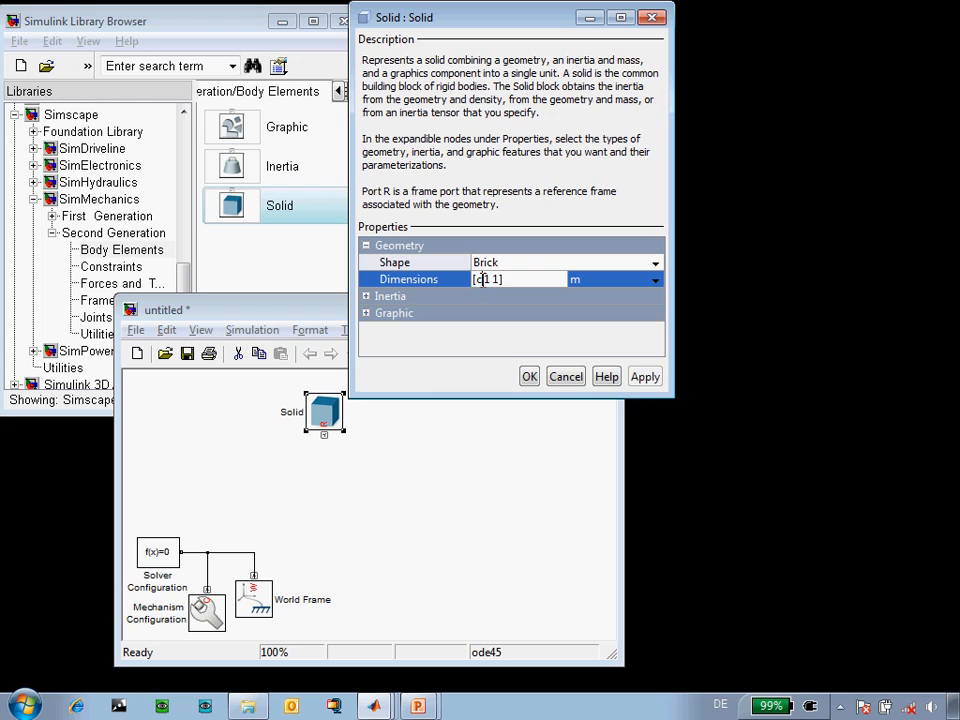
{"action": "type", "text": "crank_length"}
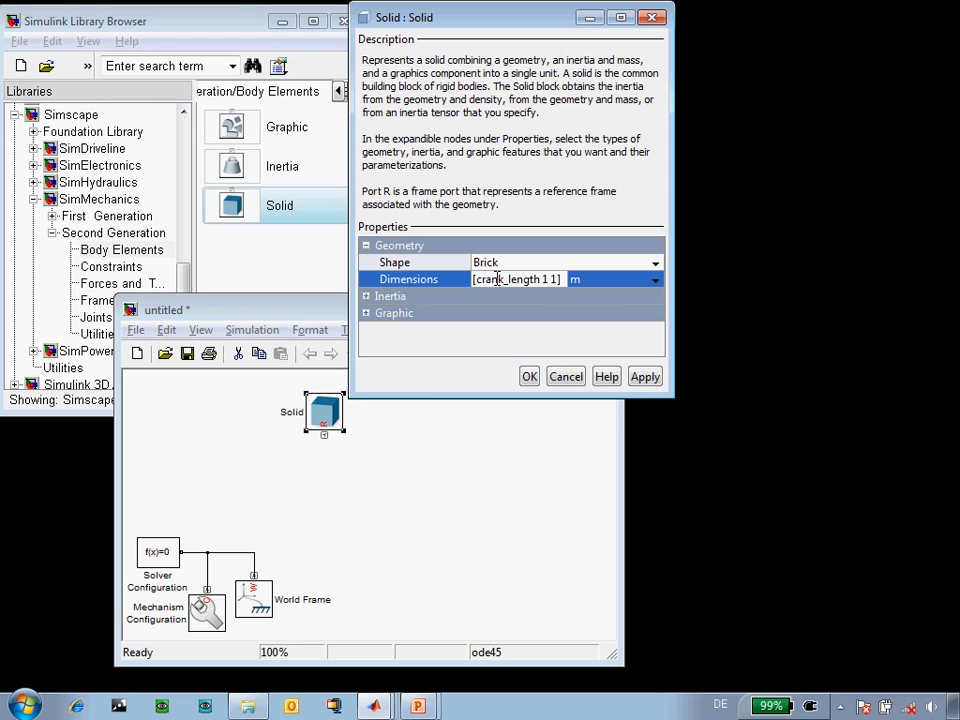
{"action": "left_click", "coordinate": [654, 280]}
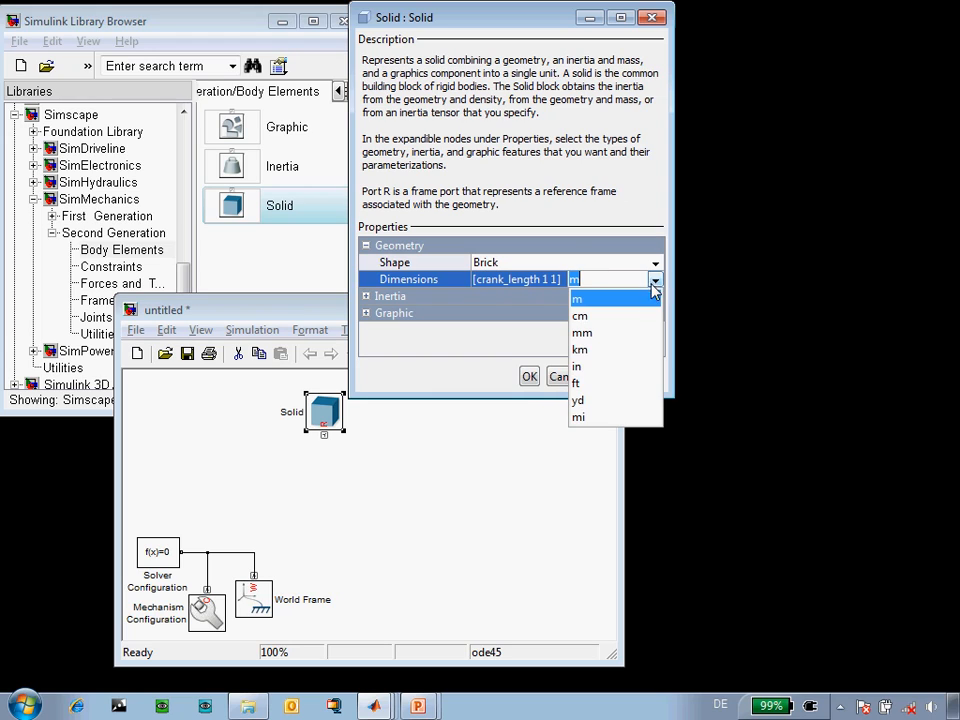
{"action": "left_click", "coordinate": [580, 316]}
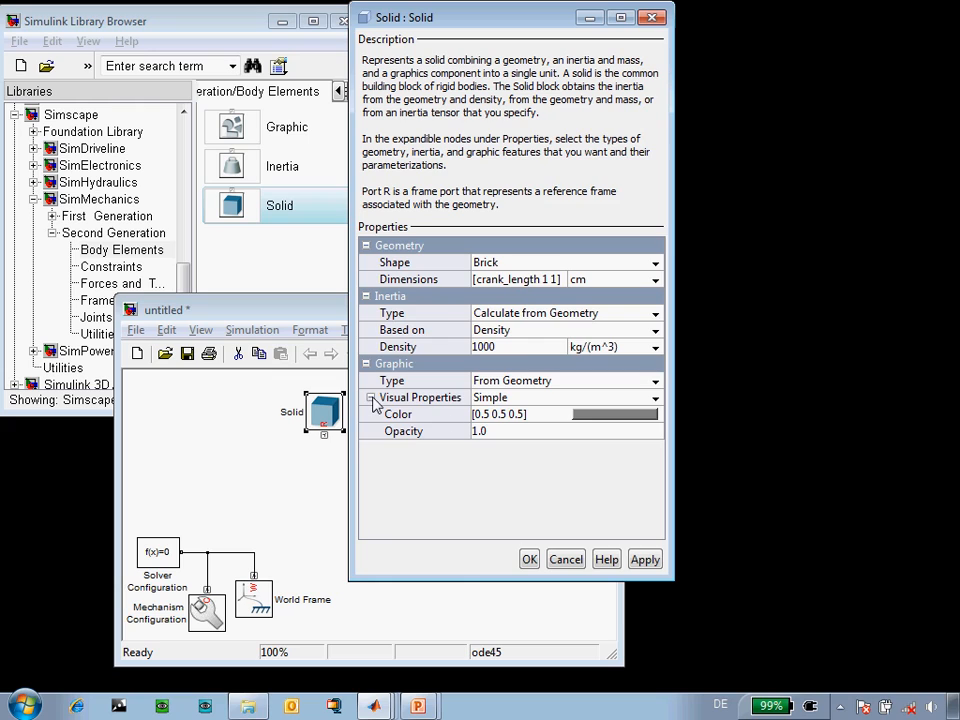
{"action": "left_click", "coordinate": [616, 412]}
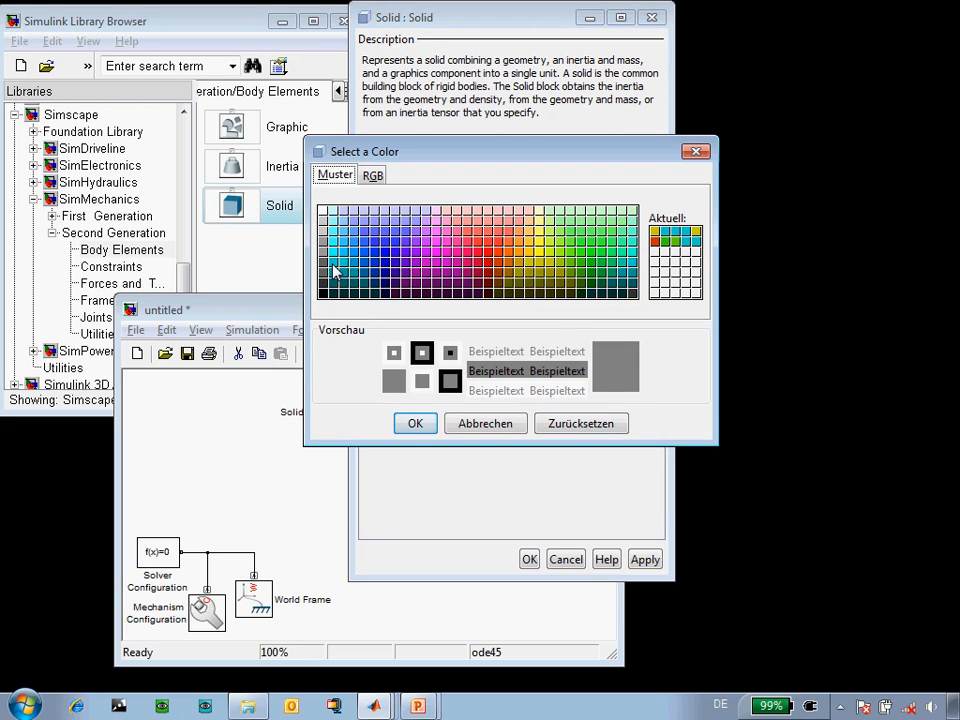
{"action": "left_click", "coordinate": [416, 424]}
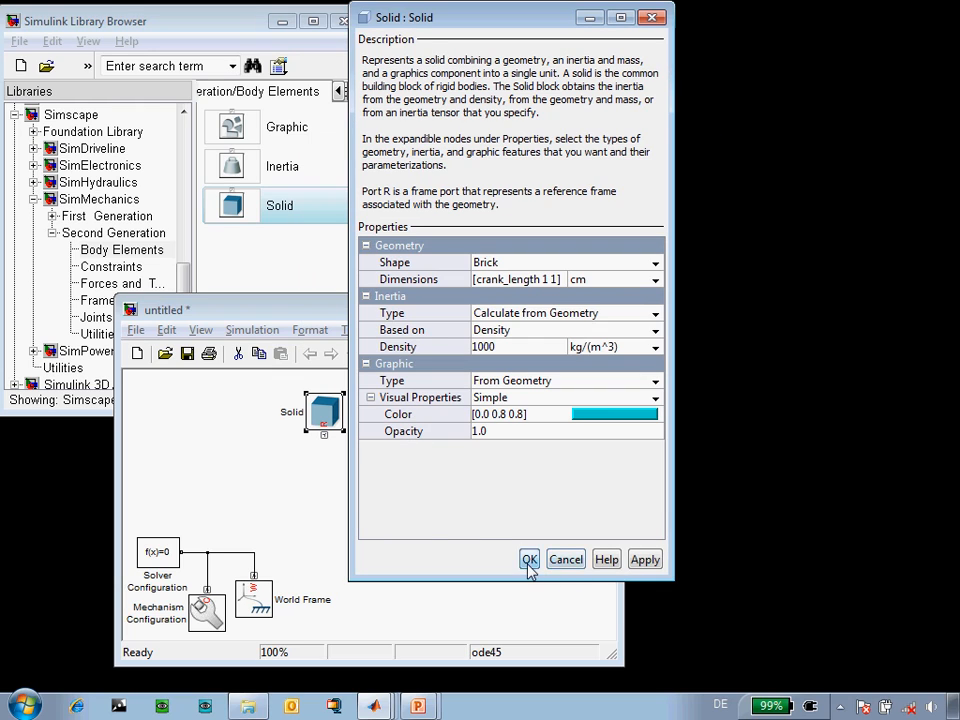
{"action": "left_click", "coordinate": [528, 560]}
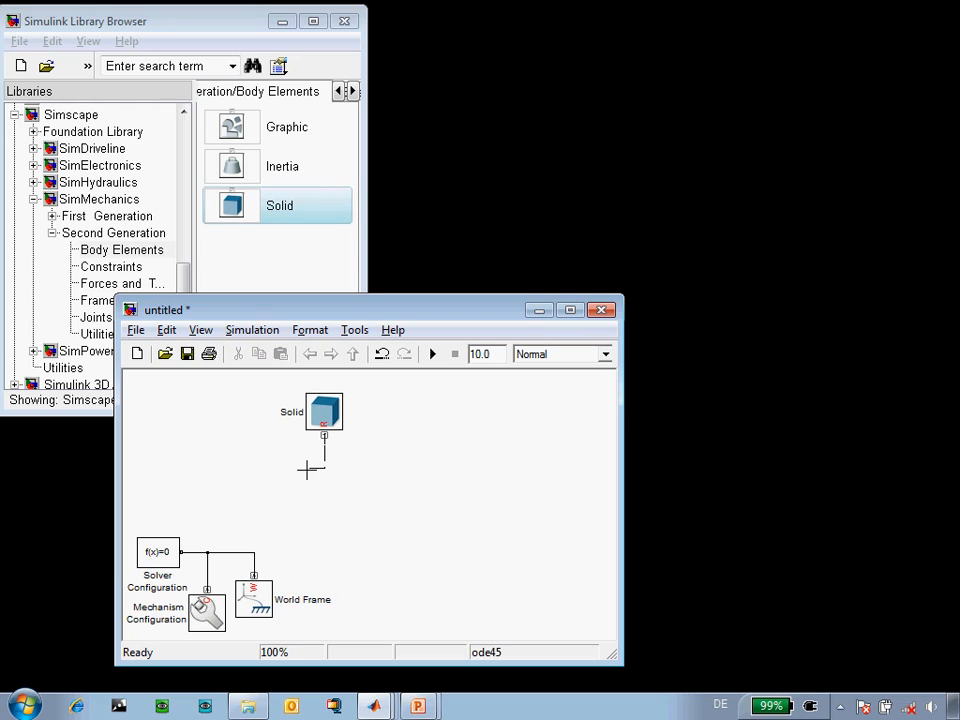
- Connect the Solid to the world frame and fit the teal brick in Mechanics Explorer with its properties shown
{"action": "left_click_drag", "start_coordinate": [324, 436], "coordinate": [254, 556]}
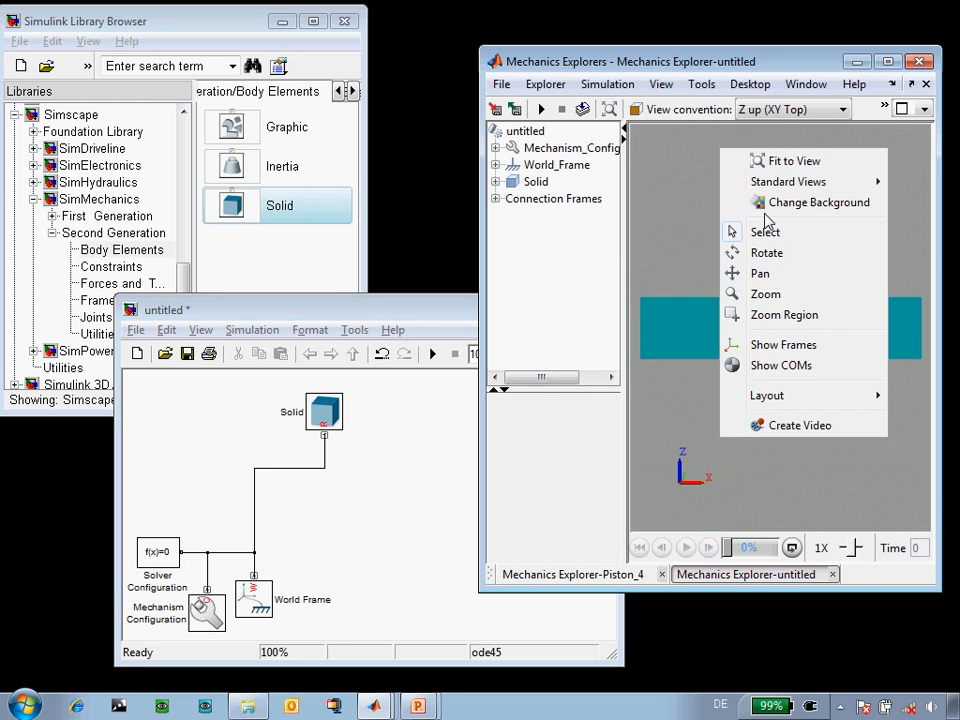
{"action": "left_click", "coordinate": [794, 160]}
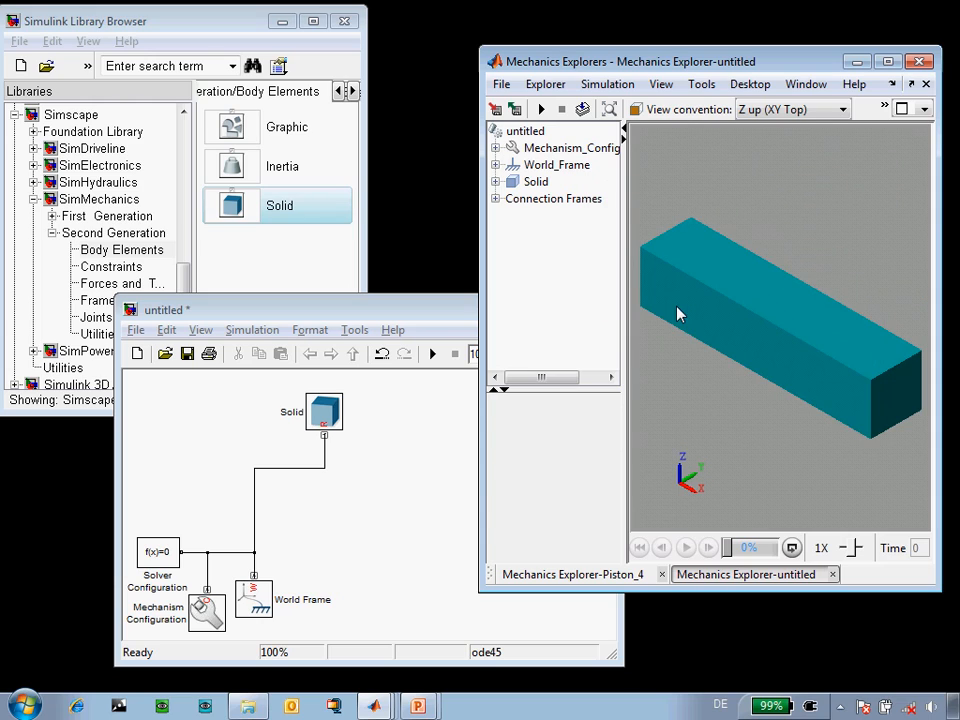
{"action": "left_click", "coordinate": [536, 180]}
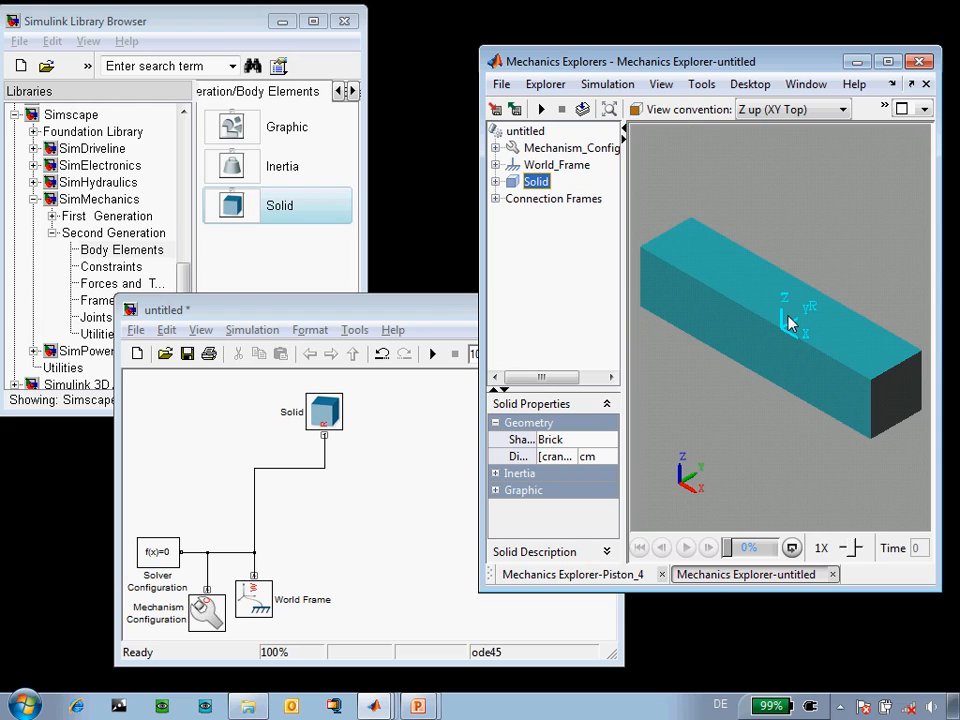
{"action": "mouse_move", "coordinate": [696, 264]}
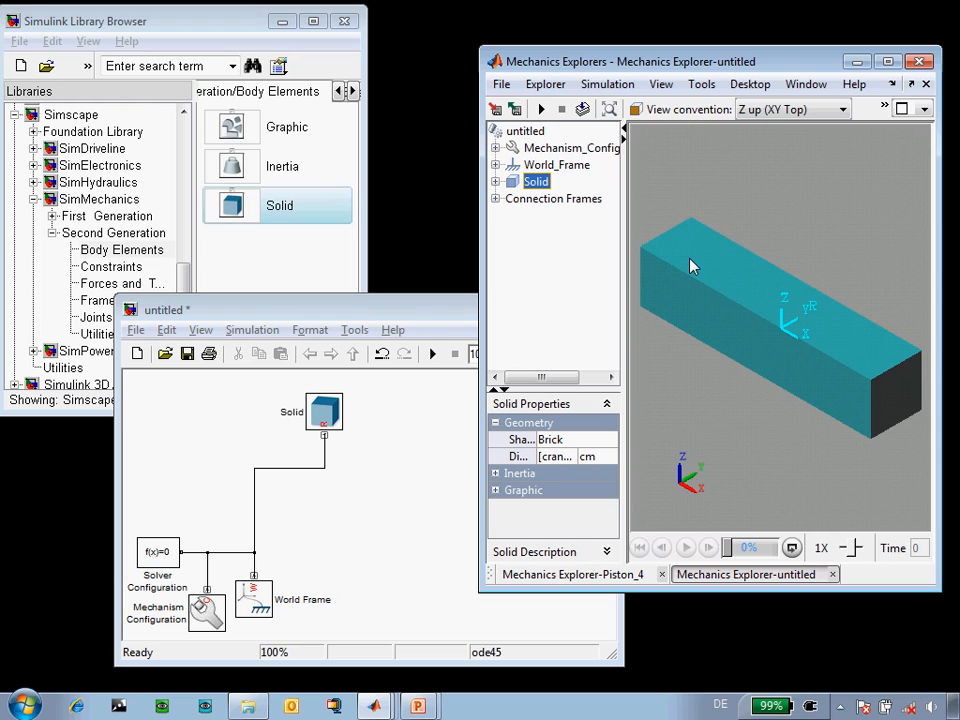
{"action": "mouse_move", "coordinate": [410, 450]}
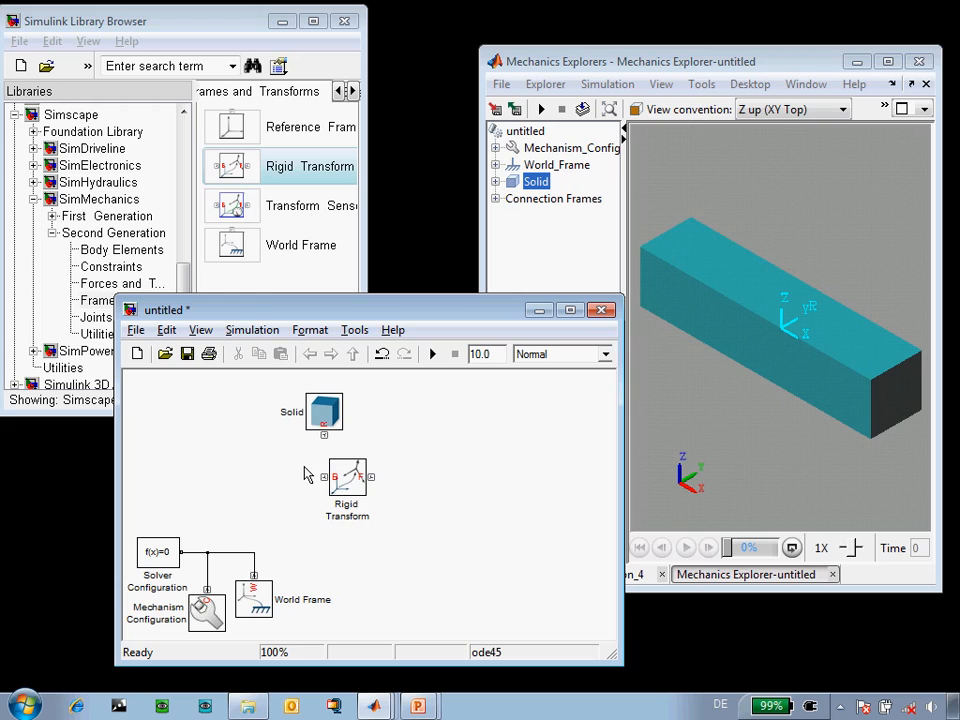
- Insert a Rigid Transform between world frame and Solid with a +X standard-axis offset of crank_length/2
{"action": "left_click_drag", "start_coordinate": [348, 478], "coordinate": [290, 472]}
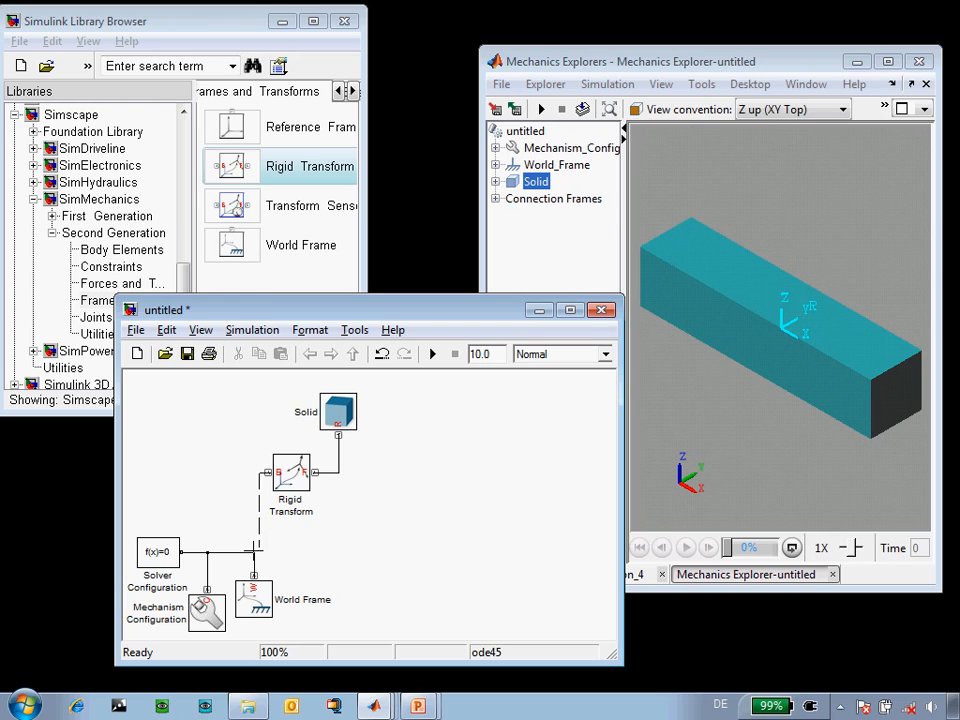
{"action": "double_click", "coordinate": [290, 470]}
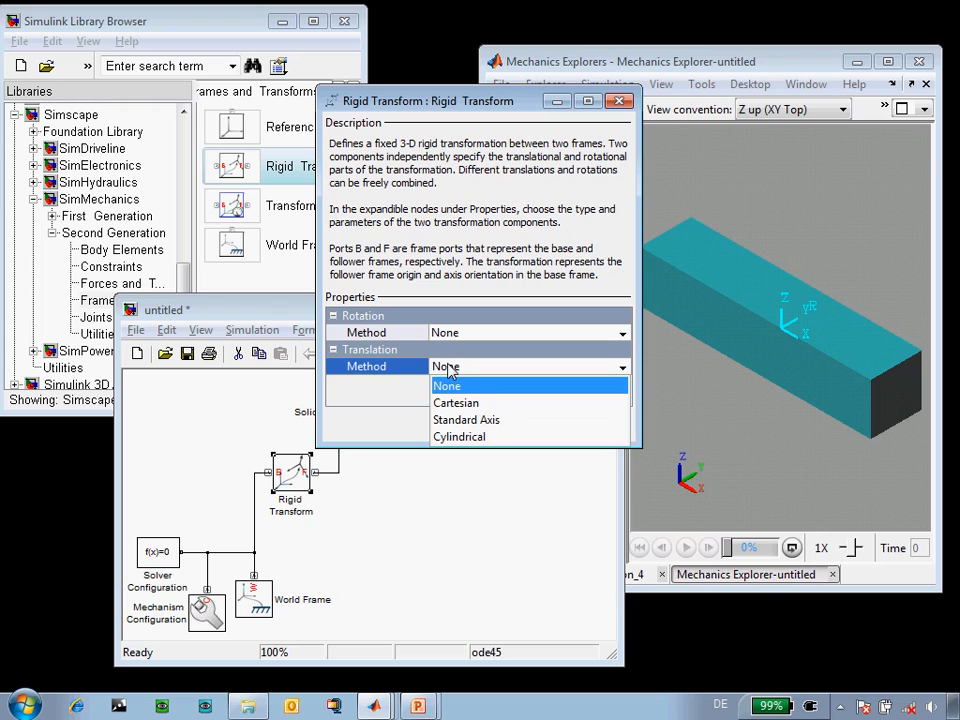
{"action": "left_click", "coordinate": [466, 420]}
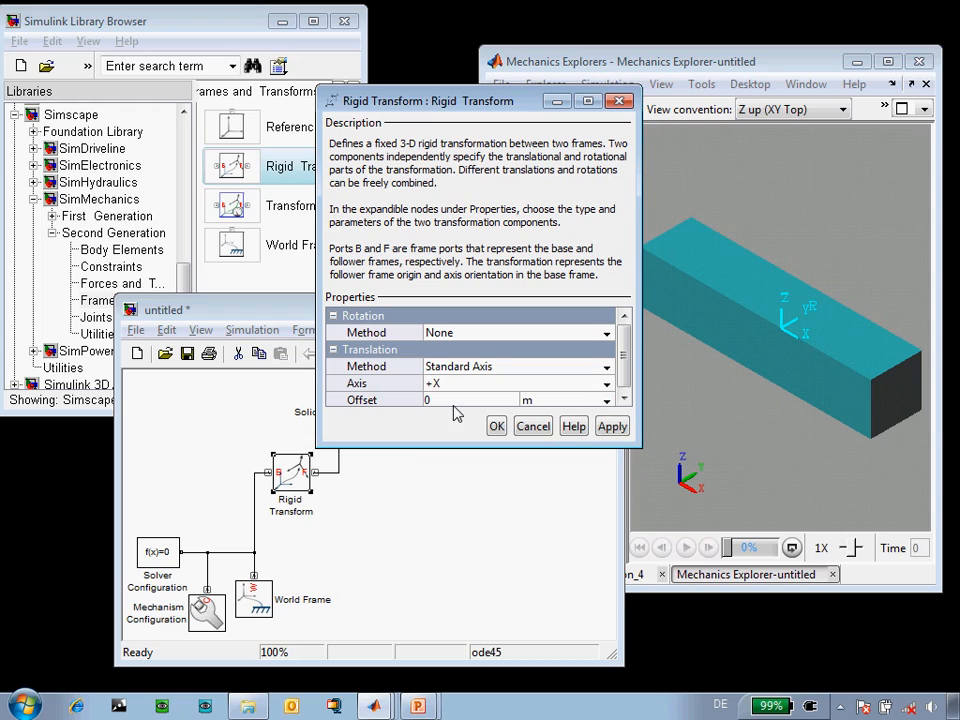
{"action": "type", "text": "crank_length/2"}
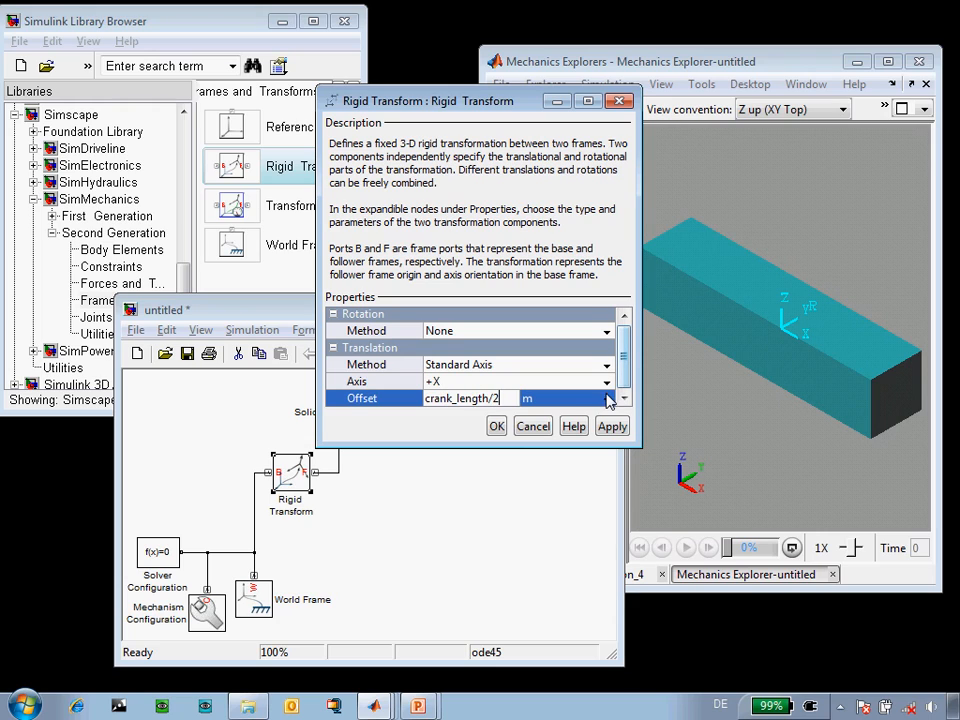
{"action": "left_click", "coordinate": [496, 424]}
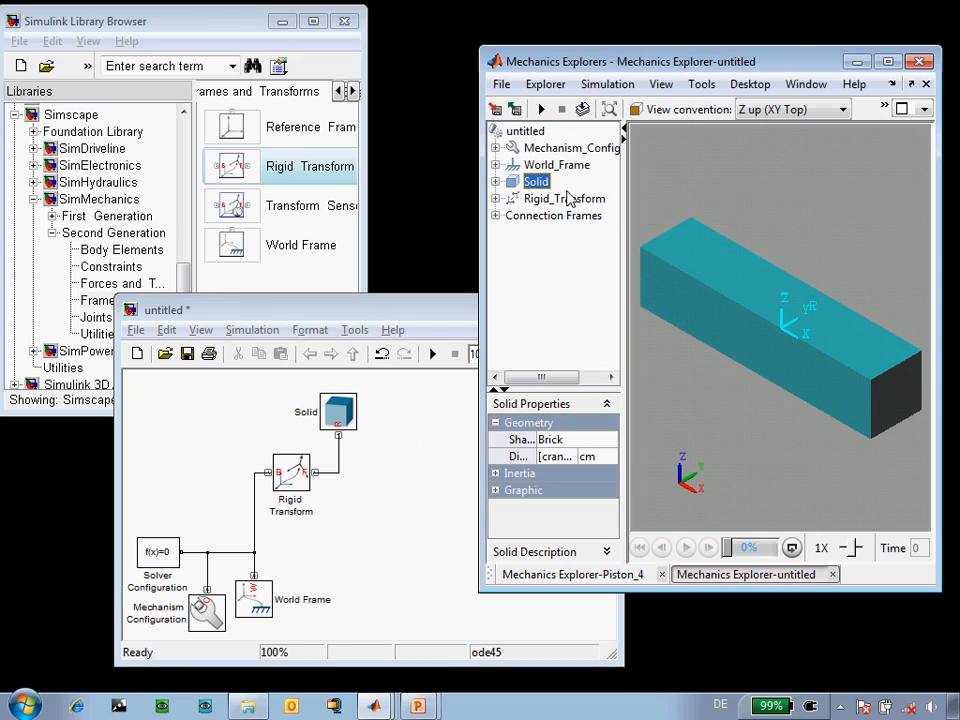
- Inspect the transform frame in 3D and box-select the Solid with both Rigid Transforms for grouping
{"action": "left_click", "coordinate": [564, 198]}
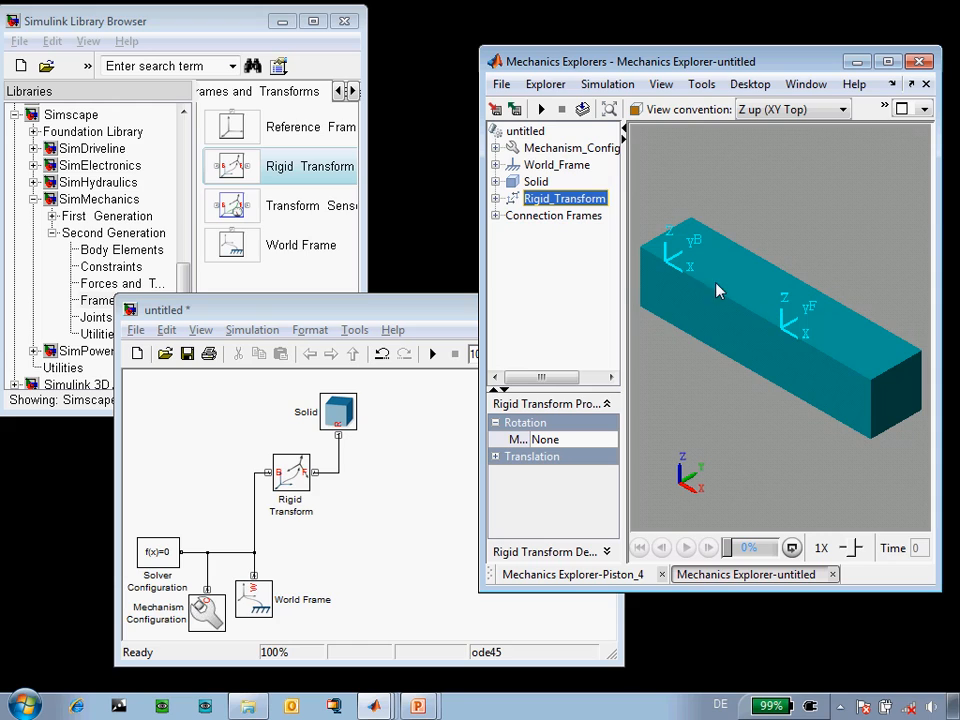
{"action": "mouse_move", "coordinate": [430, 362]}
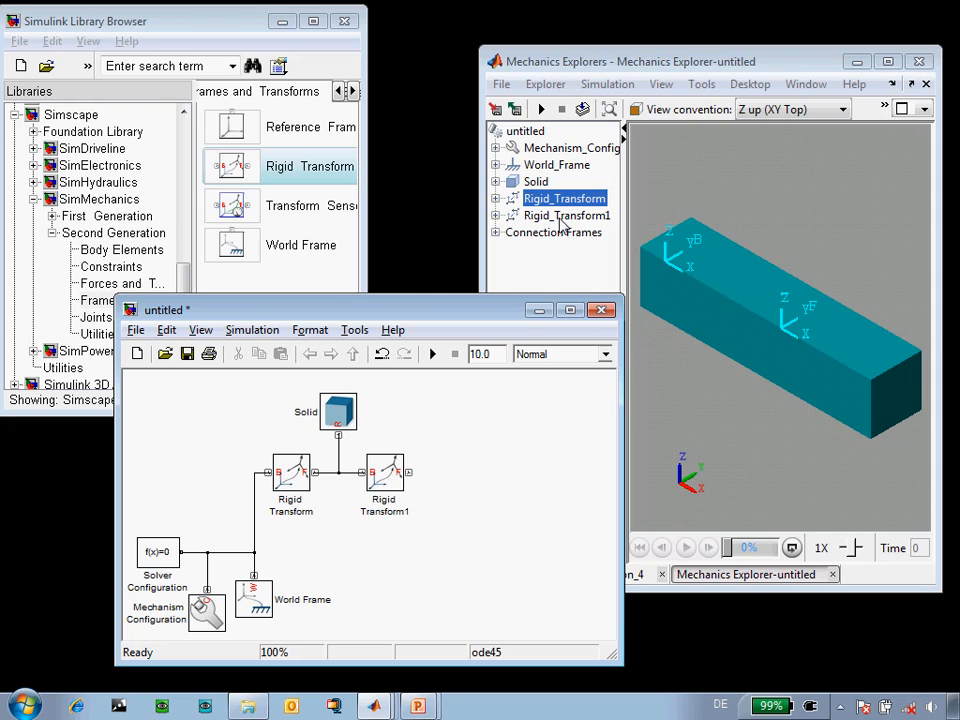
{"action": "left_click", "coordinate": [564, 198]}
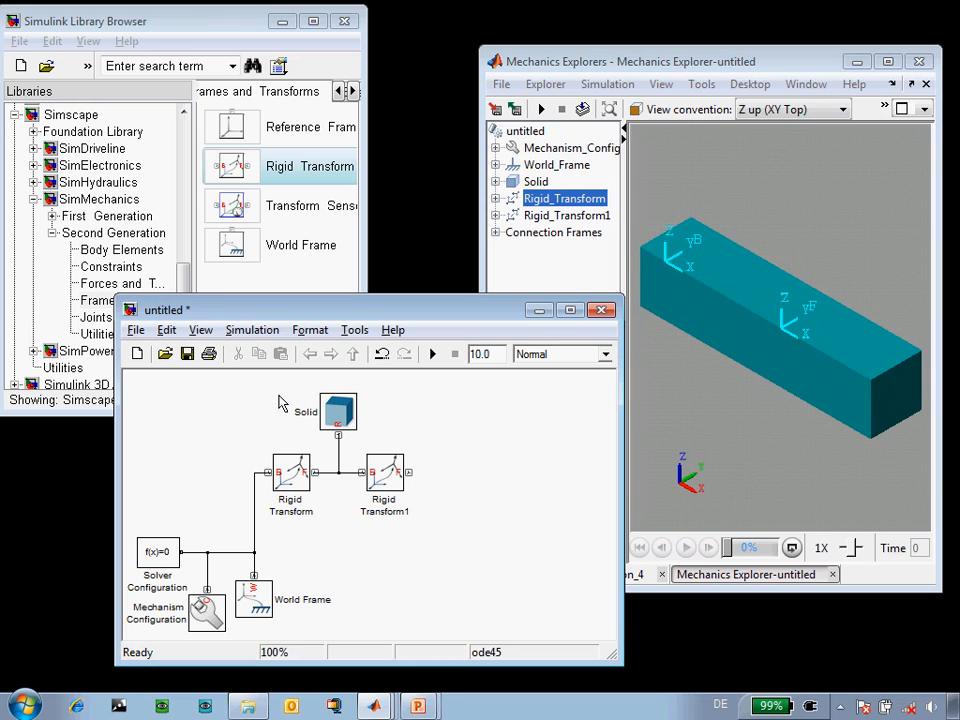
{"action": "left_click_drag", "start_coordinate": [280, 404], "coordinate": [396, 492]}
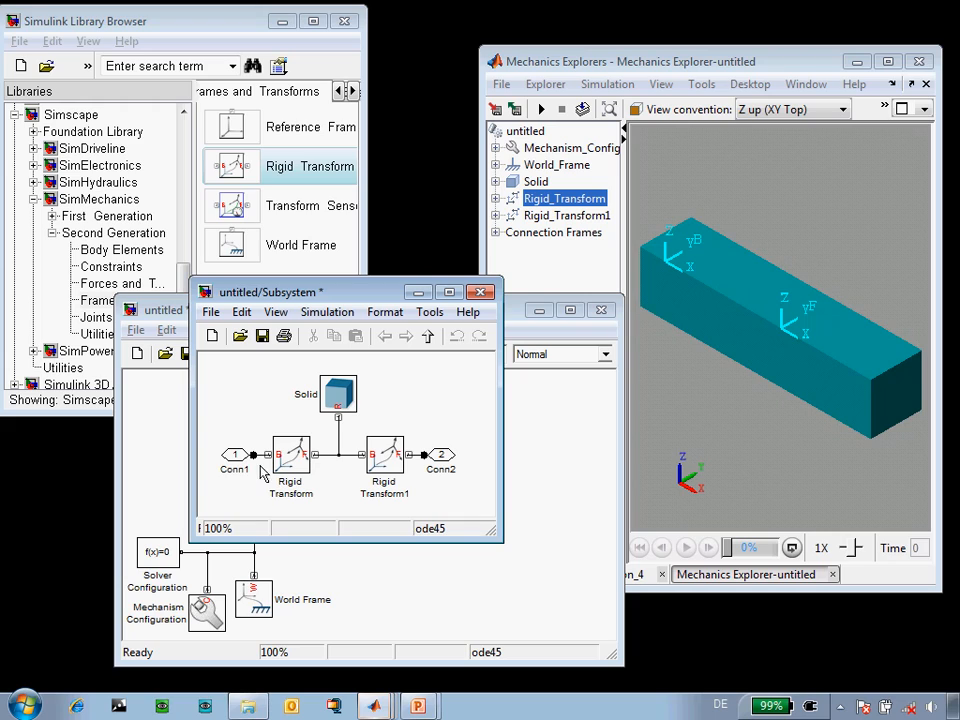
- Close the subsystem contents so the grouped crank appears as the Crankshaft block
{"action": "left_click", "coordinate": [234, 468]}
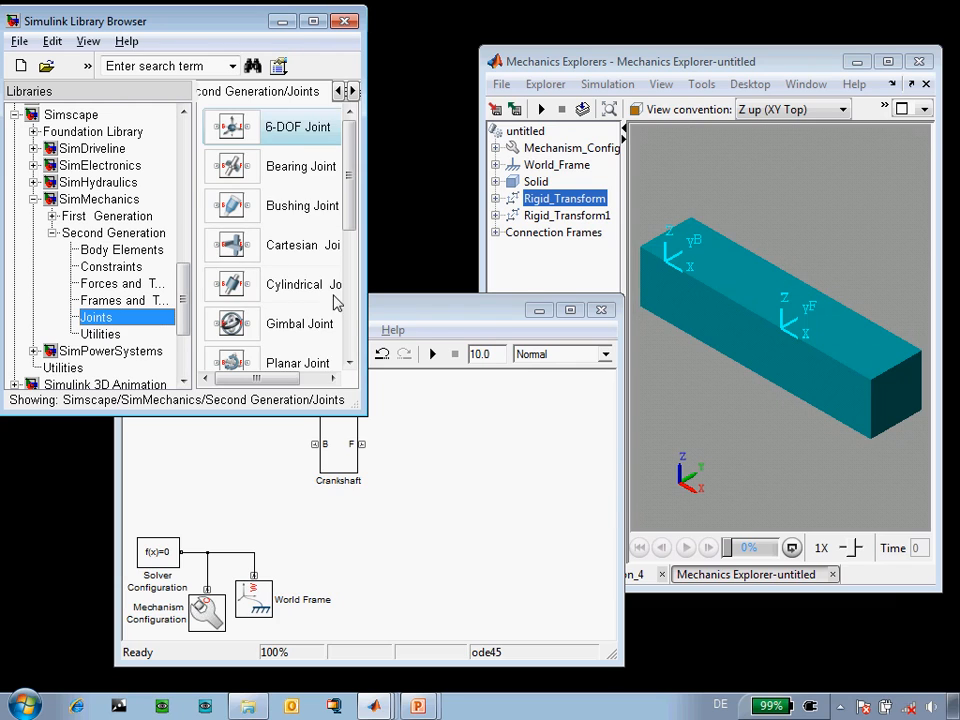
- Attach a Revolute Joint between world frame and Crankshaft, view it in the explorer, and bring up Mechanism Configuration
{"action": "scroll", "scroll_direction": "down", "scroll_amount": 3}
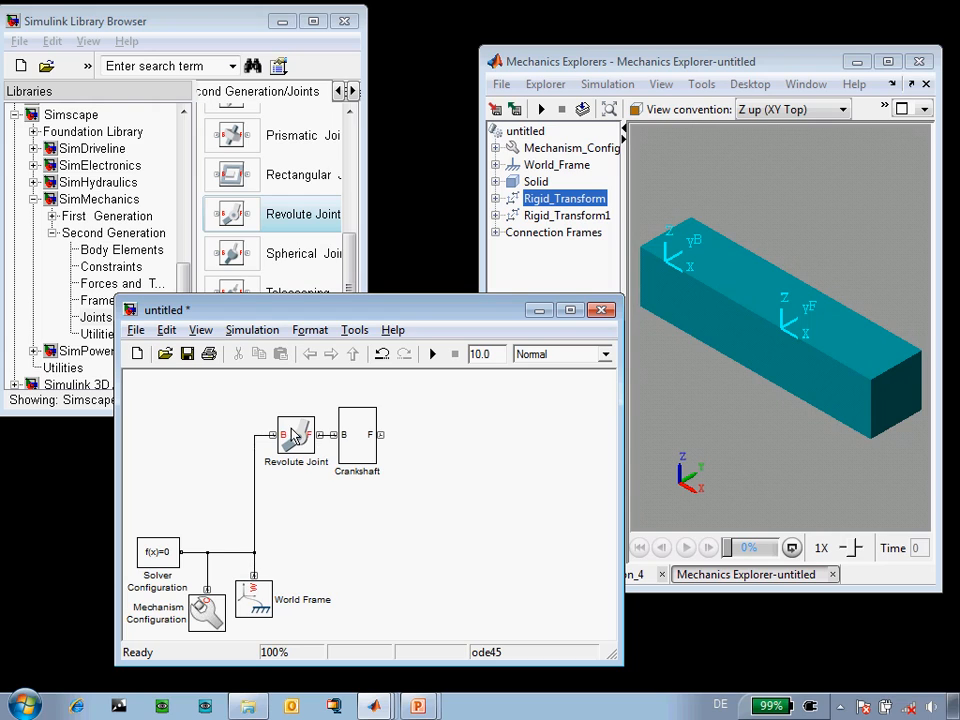
{"action": "mouse_move", "coordinate": [316, 516]}
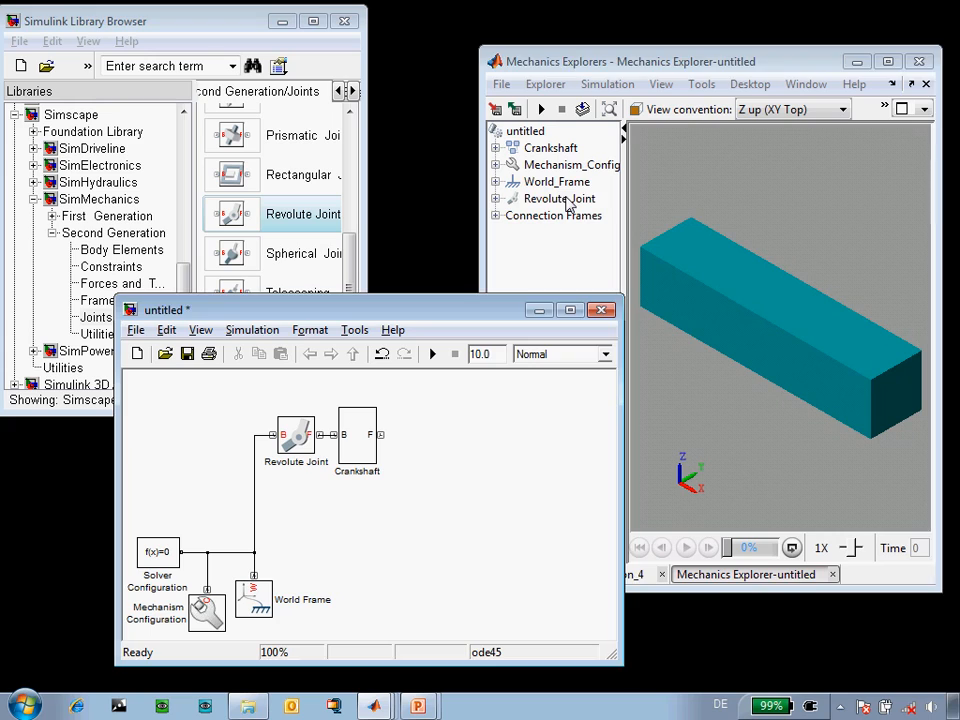
{"action": "left_click", "coordinate": [560, 198]}
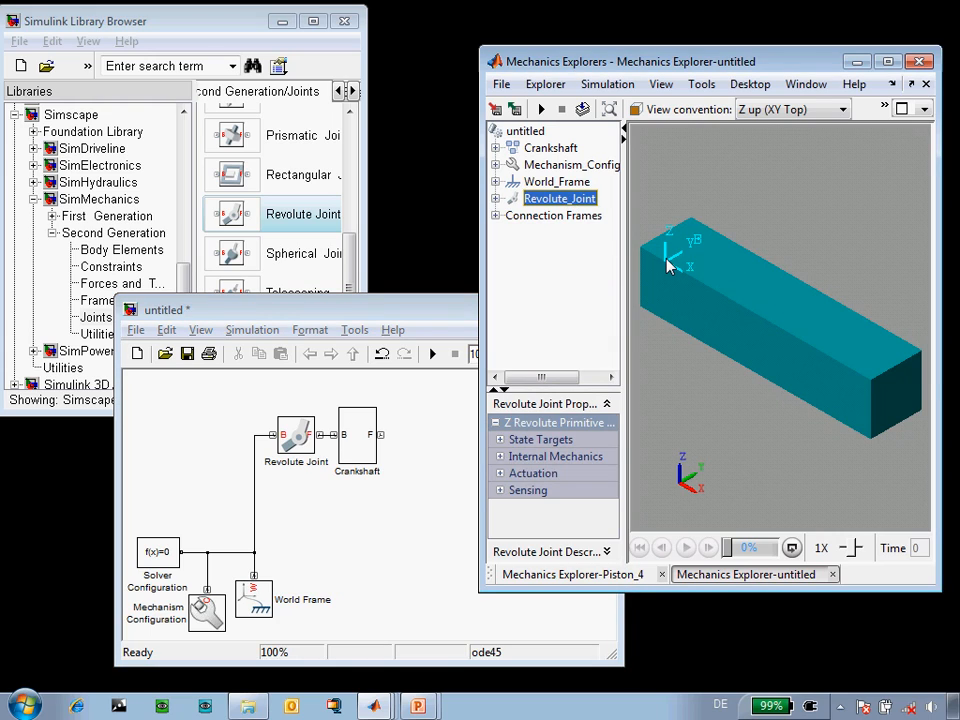
{"action": "mouse_move", "coordinate": [658, 164]}
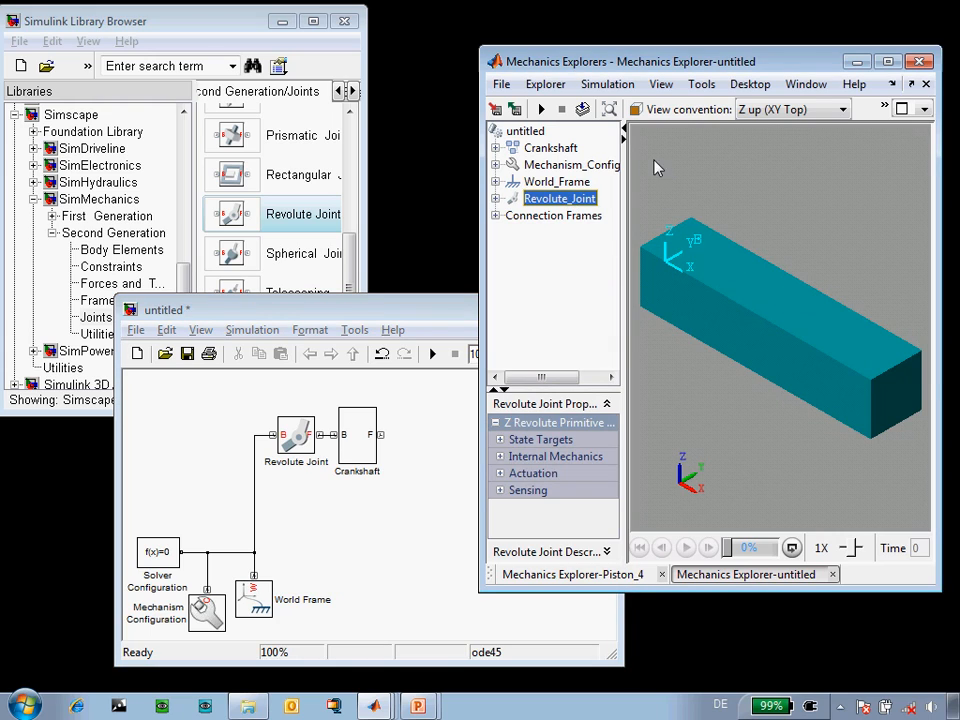
{"action": "double_click", "coordinate": [208, 612]}
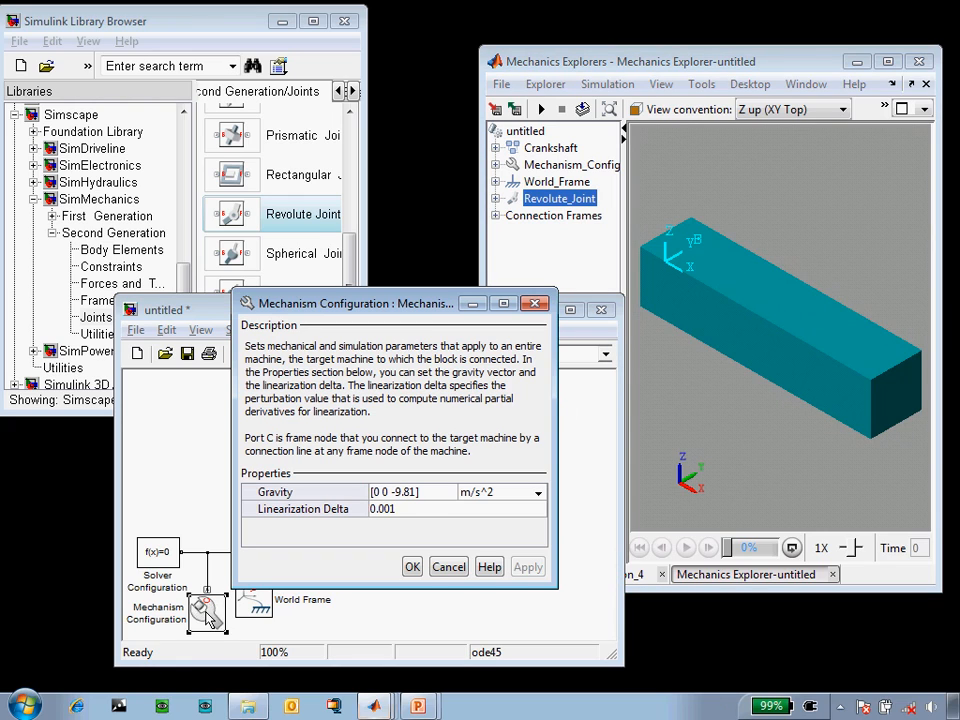
{"action": "mouse_move", "coordinate": [662, 268]}
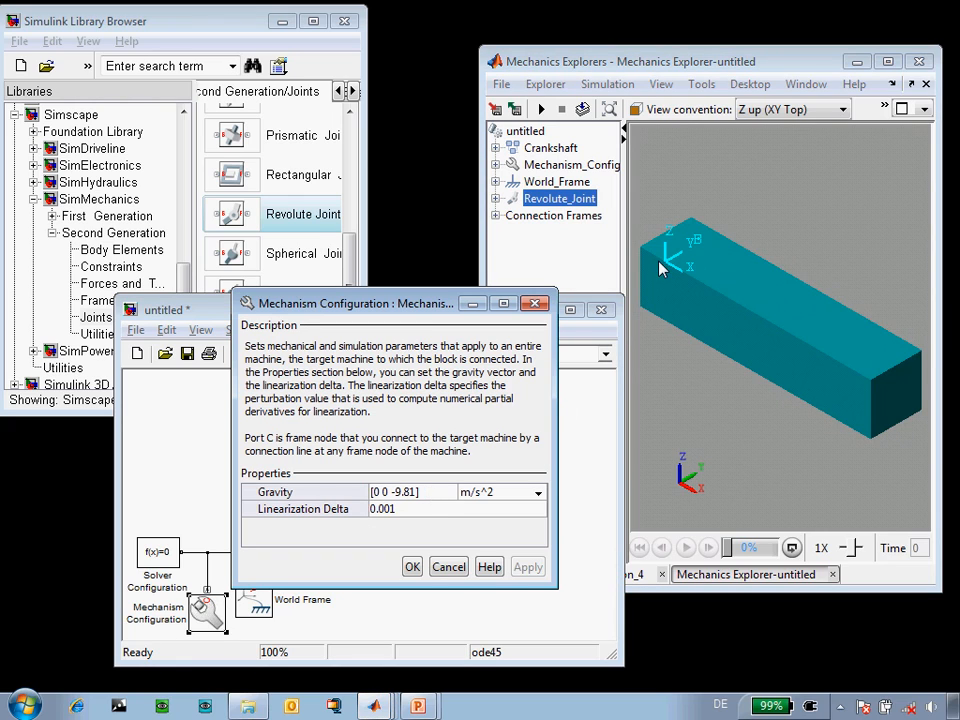
- Accept the mechanism gravity settings and simulate the crankshaft spinning about its revolute joint
{"action": "left_click", "coordinate": [400, 492]}
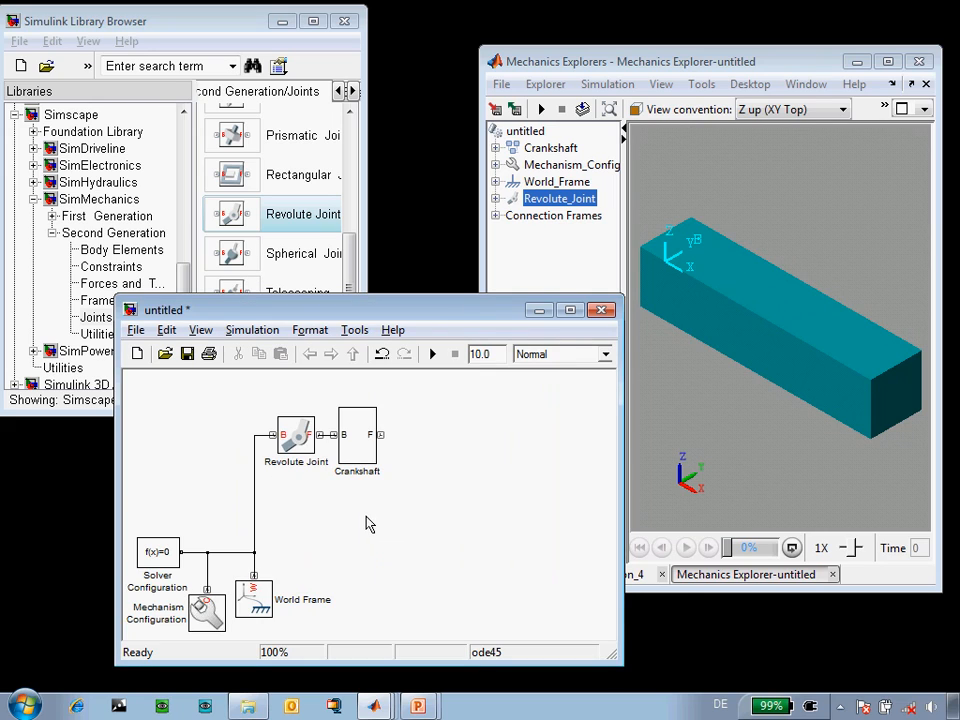
{"action": "left_click", "coordinate": [432, 352]}
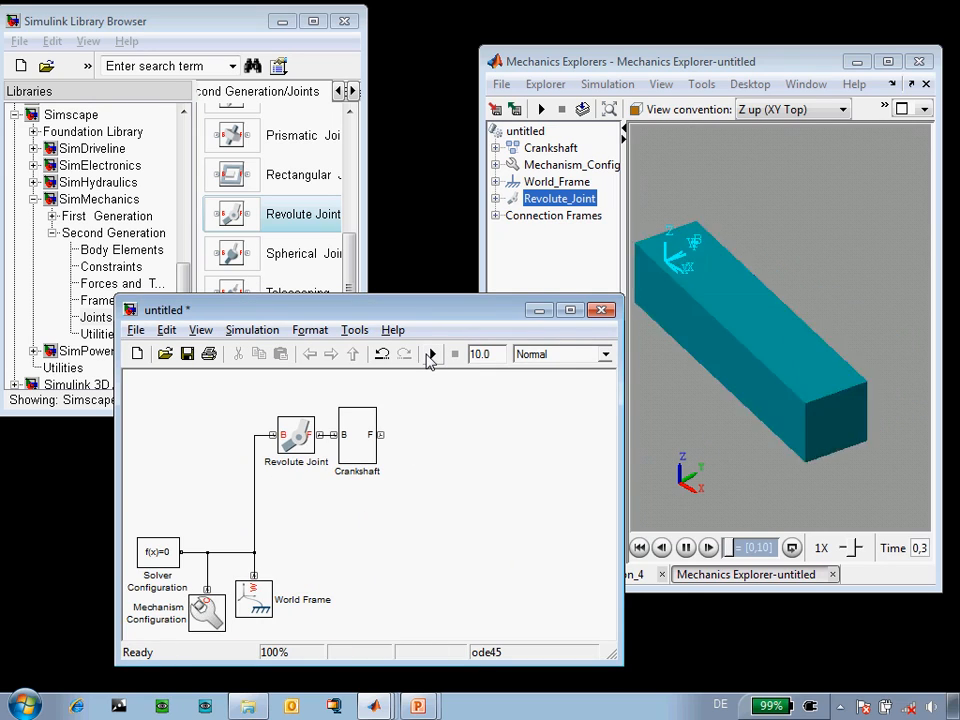
{"action": "left_click", "coordinate": [432, 354]}
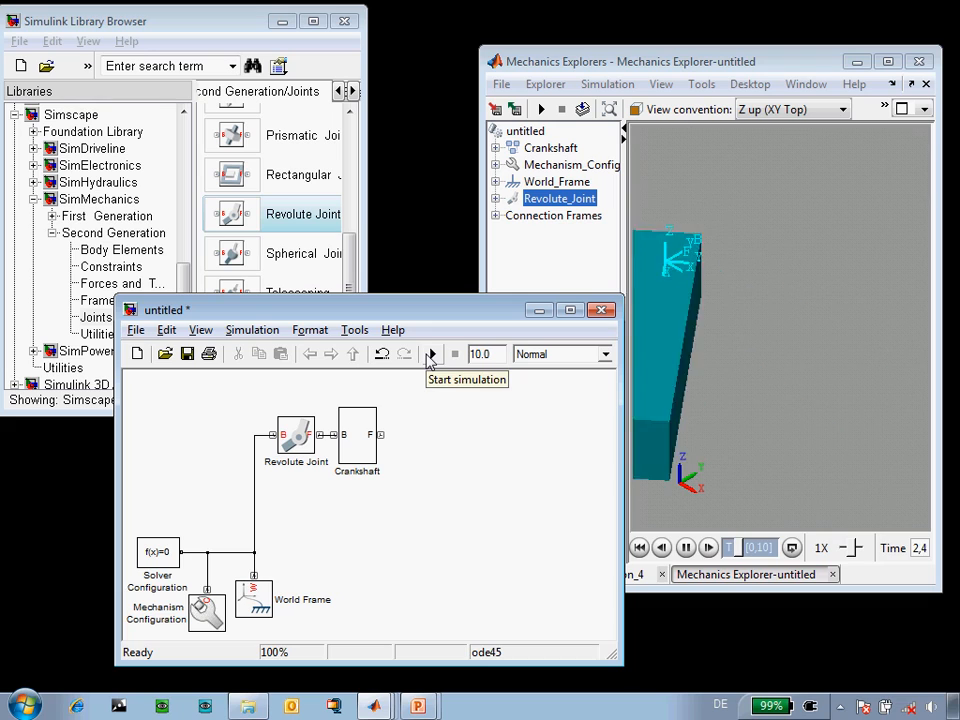
{"action": "left_click", "coordinate": [432, 352]}
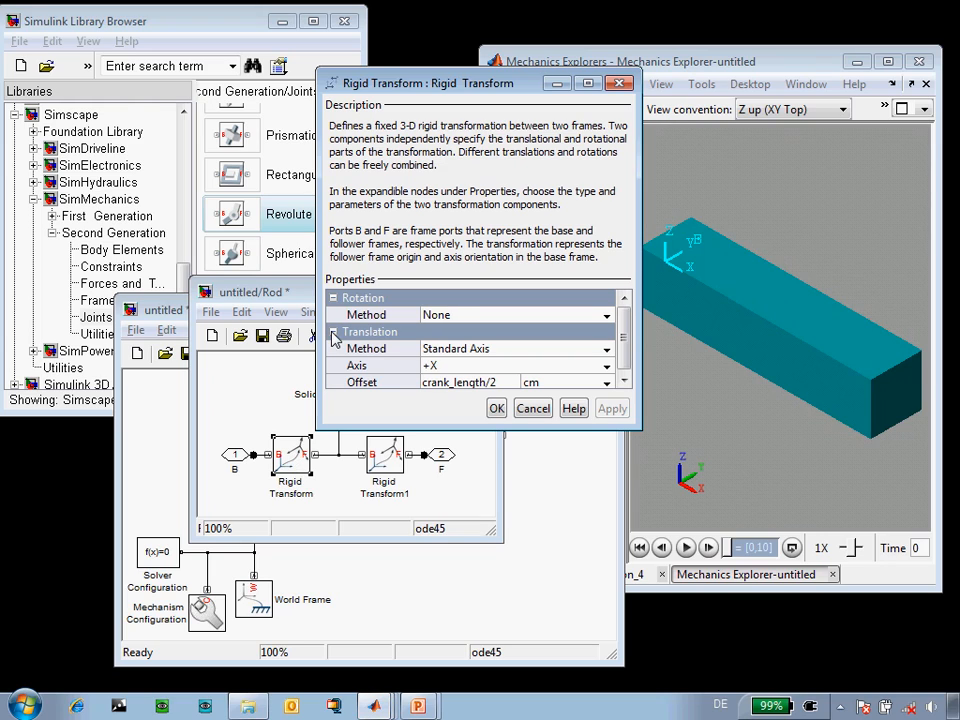
- Set the Rod's first transform offset to rod_length/2 and its brick dimensions to [rod_length 1 1]
{"action": "left_click", "coordinate": [464, 380]}
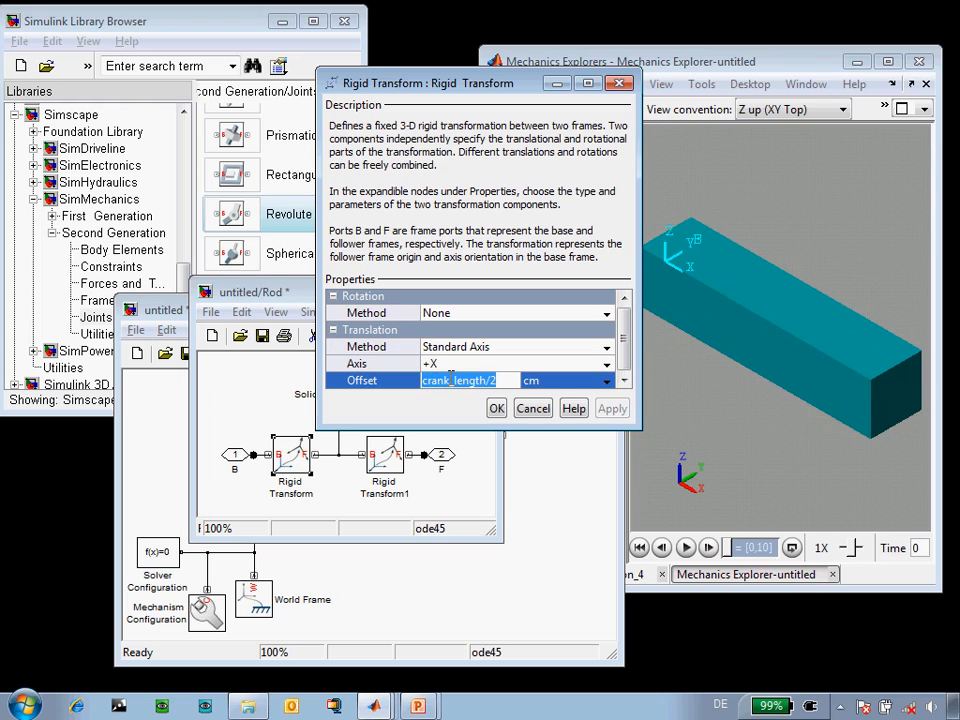
{"action": "type", "text": "rod_length/2"}
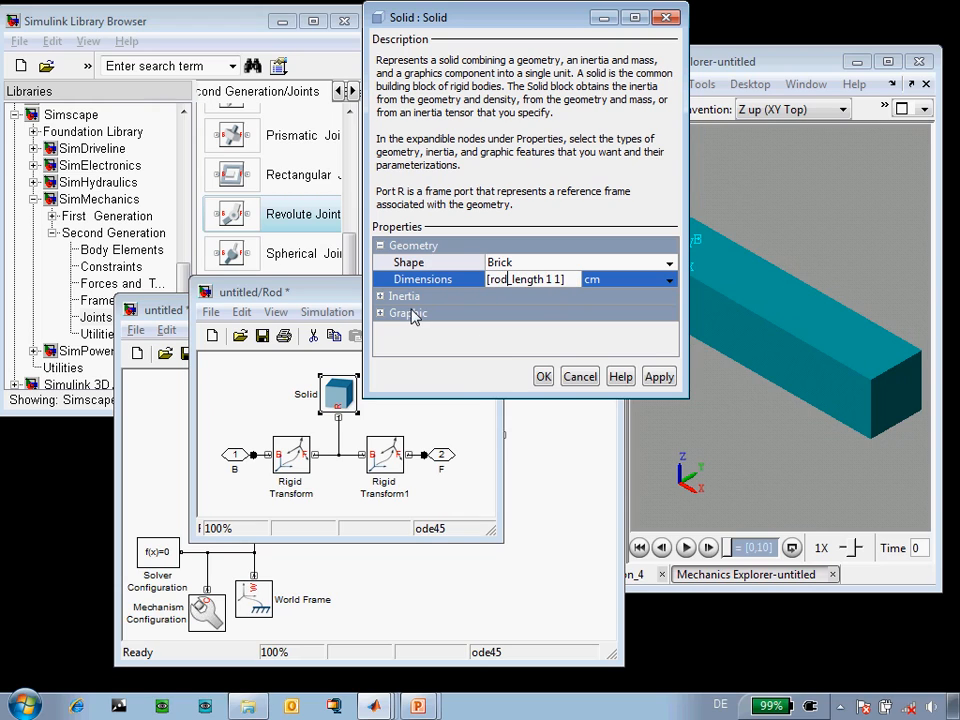
{"action": "left_click", "coordinate": [660, 376]}
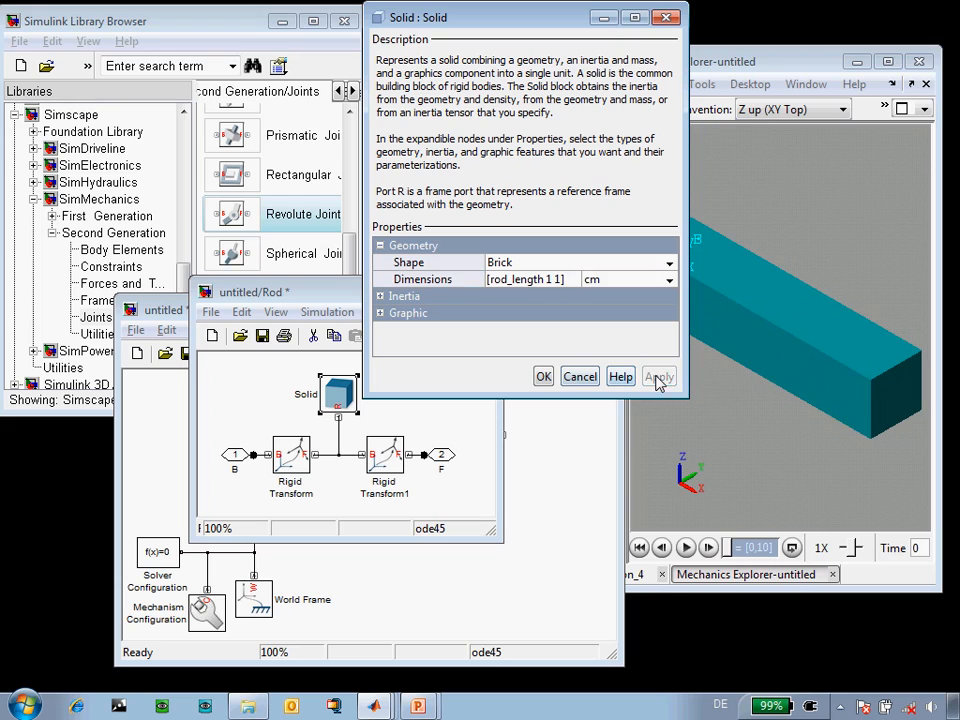
{"action": "left_click", "coordinate": [380, 312]}
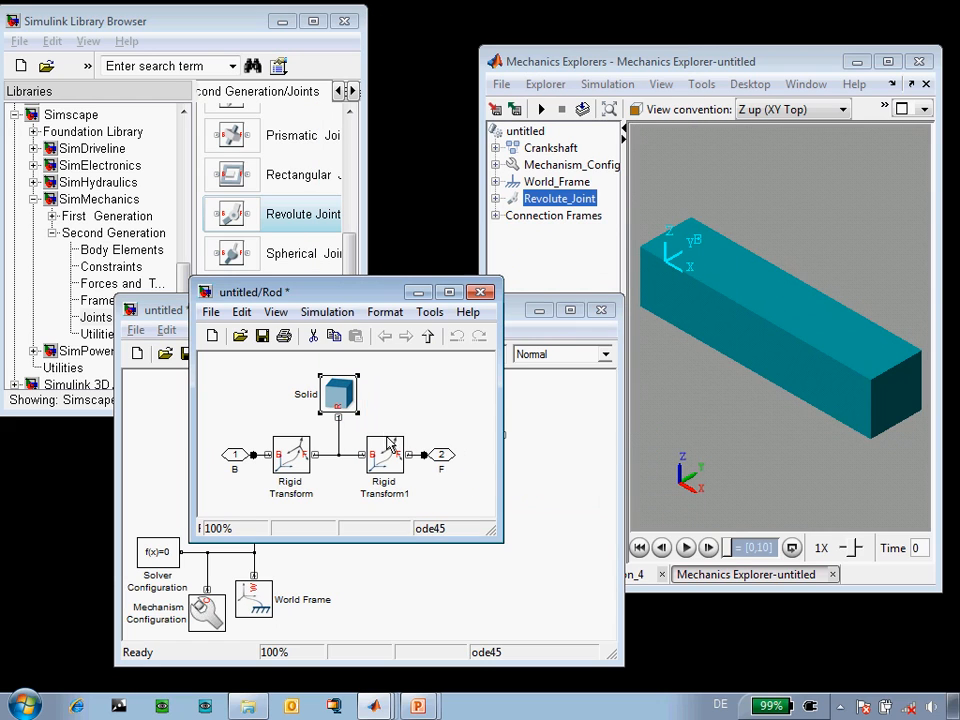
- Set the Rod's second transform offset to rod_length/2 and simulate the model with the rod attached
{"action": "double_click", "coordinate": [384, 456]}
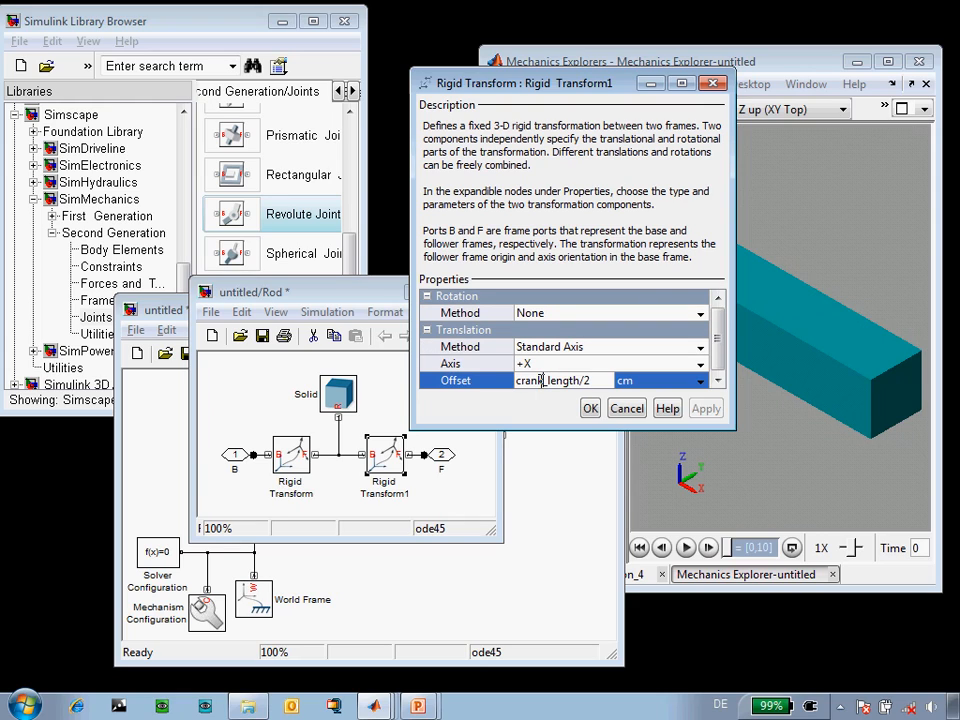
{"action": "type", "text": "rod_length/2"}
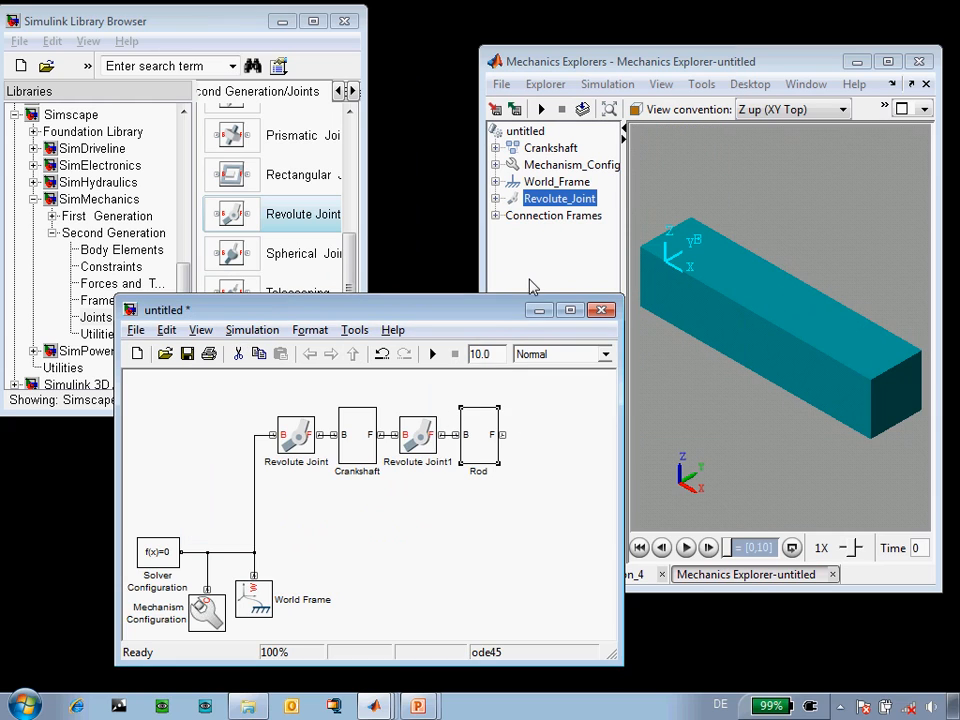
{"action": "left_click", "coordinate": [532, 164]}
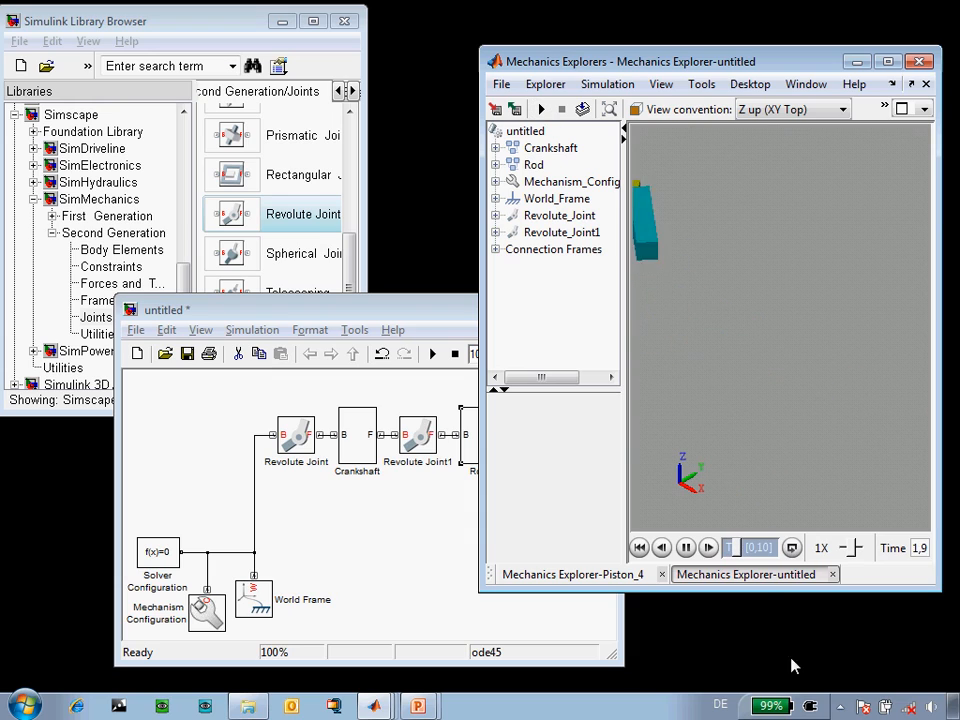
- Replay the crank-and-rod animation in Mechanics Explorer and rewind it to time zero
{"action": "left_click", "coordinate": [686, 548]}
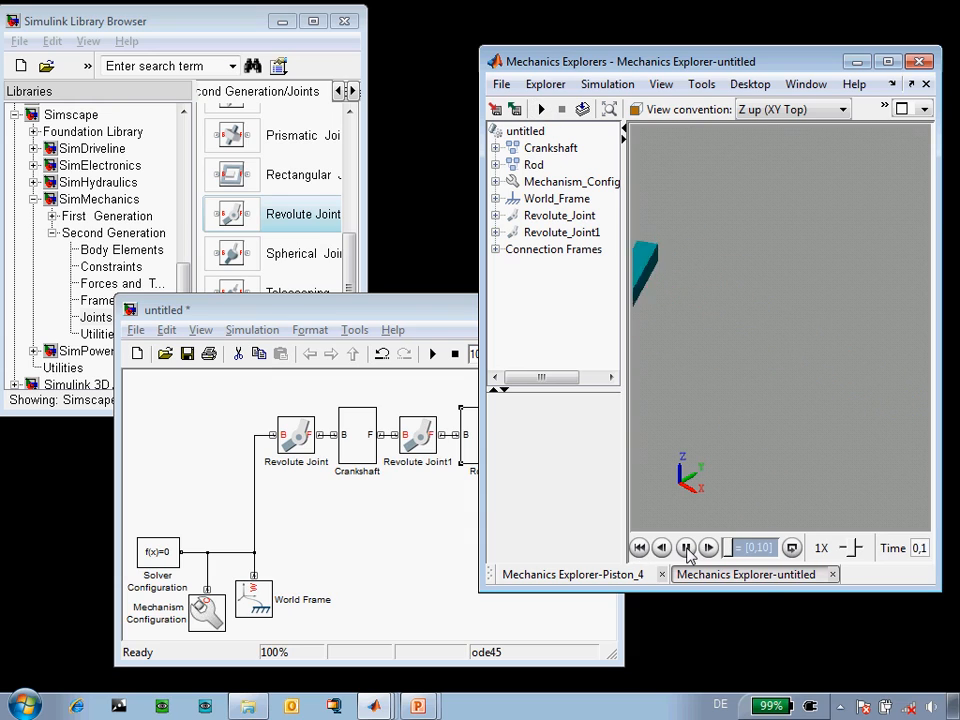
{"action": "left_click", "coordinate": [686, 548]}
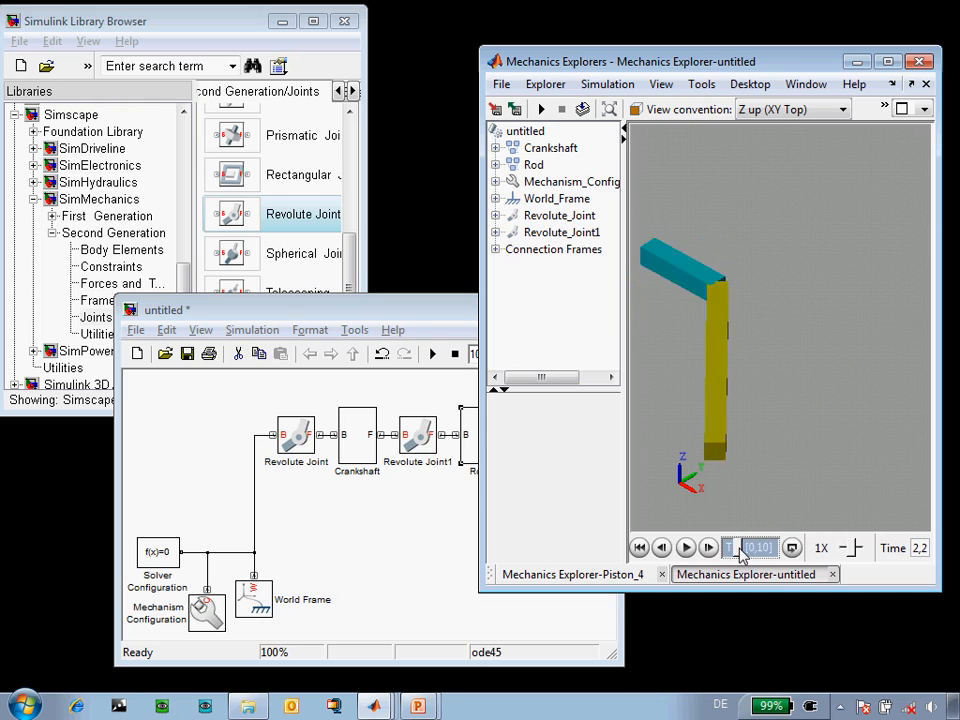
{"action": "left_click", "coordinate": [638, 548]}
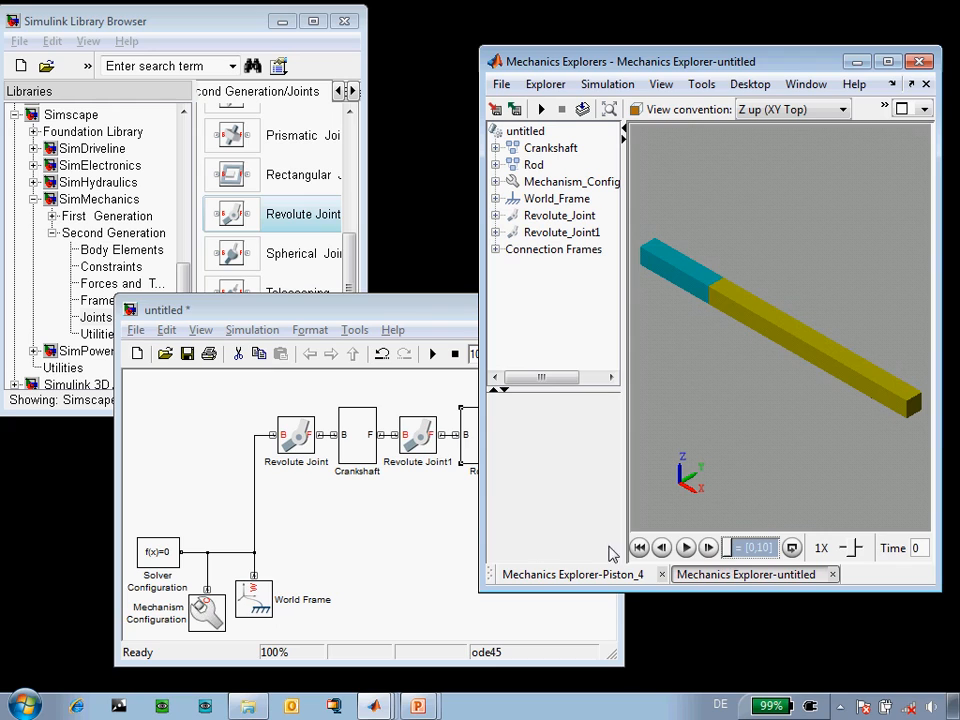
{"action": "left_click", "coordinate": [376, 308]}
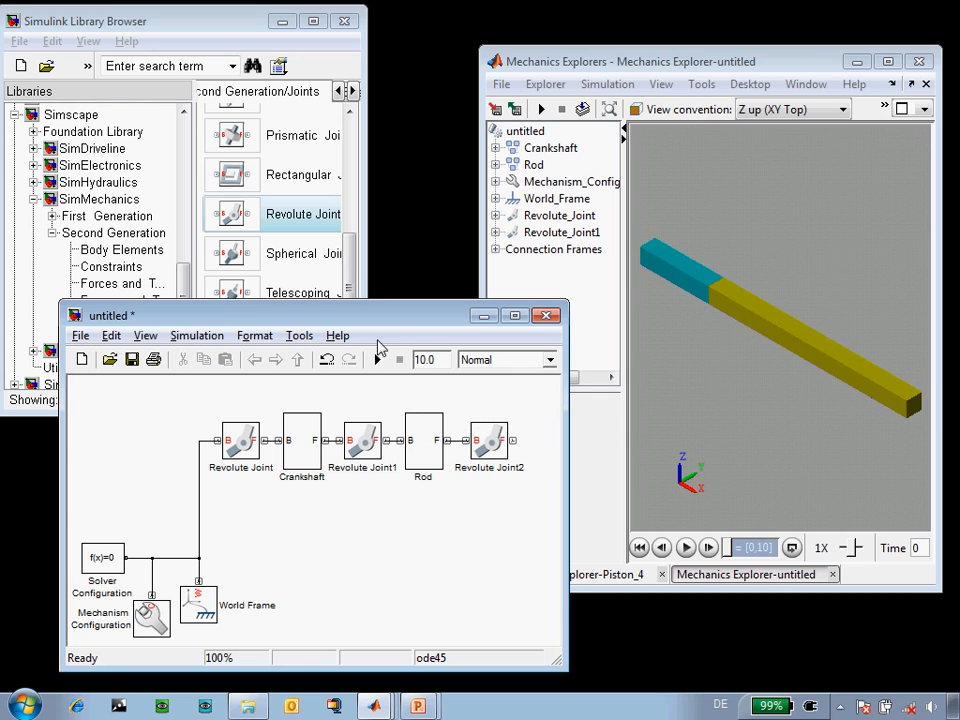
- Connect the rod to Revolute Joint2, drop the Head block from Piston_Parts_Lib after it and wire it in
{"action": "left_click_drag", "start_coordinate": [380, 316], "coordinate": [320, 316]}
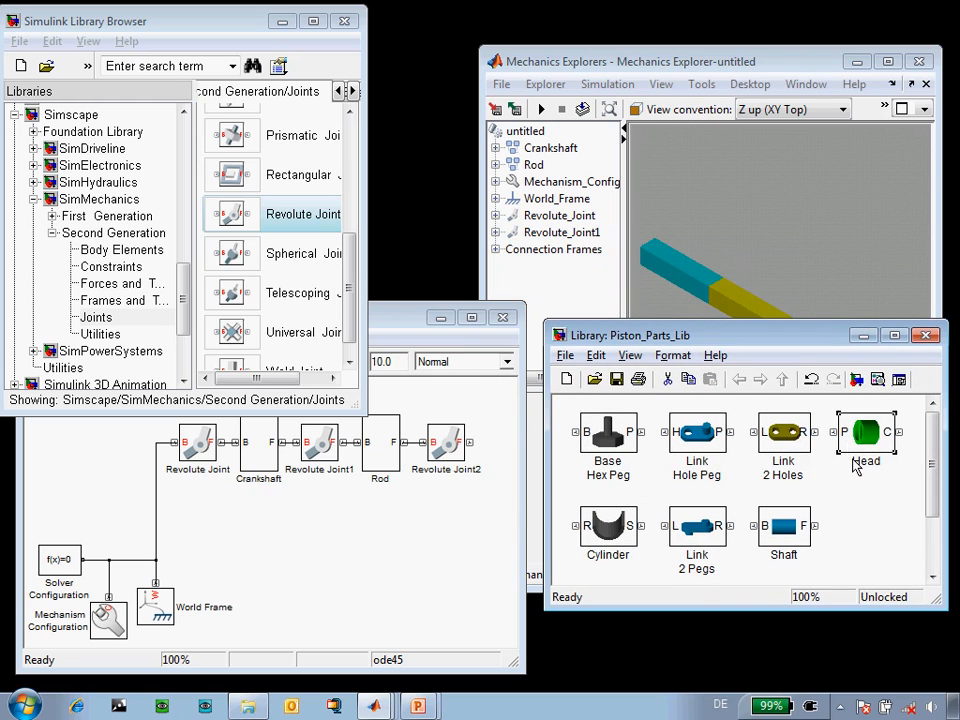
{"action": "left_click_drag", "start_coordinate": [864, 432], "coordinate": [432, 550]}
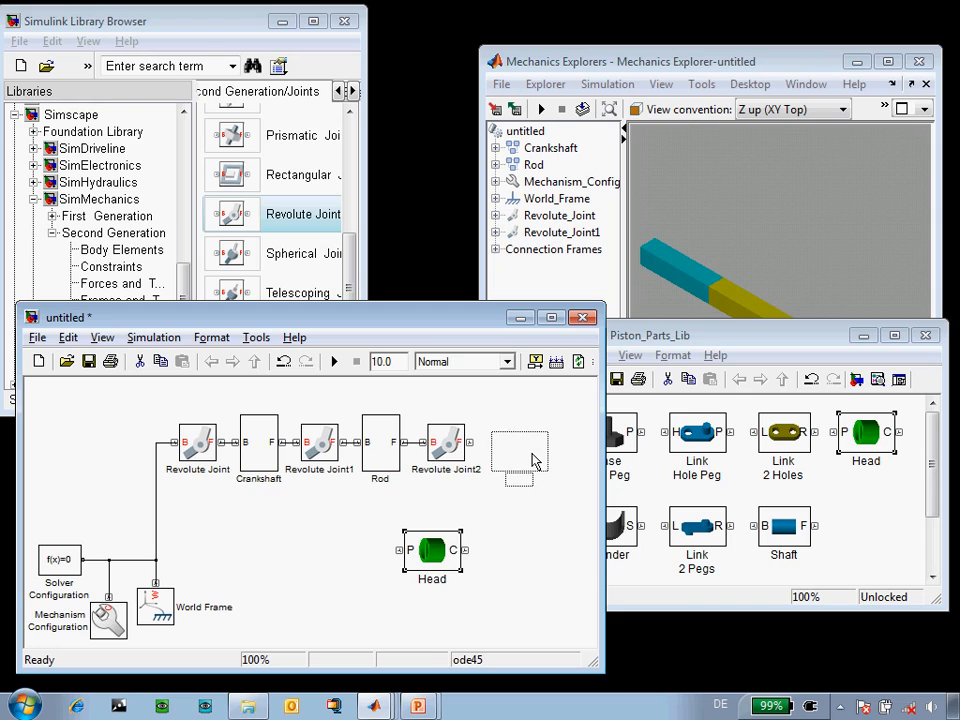
{"action": "left_click_drag", "start_coordinate": [432, 550], "coordinate": [520, 444]}
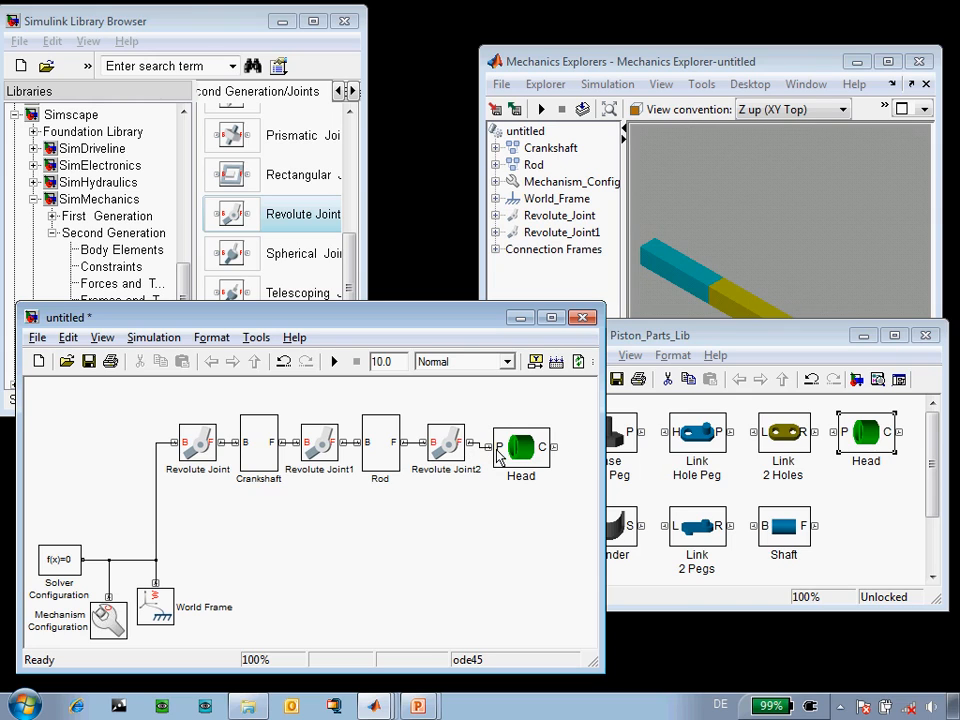
{"action": "double_click", "coordinate": [520, 448]}
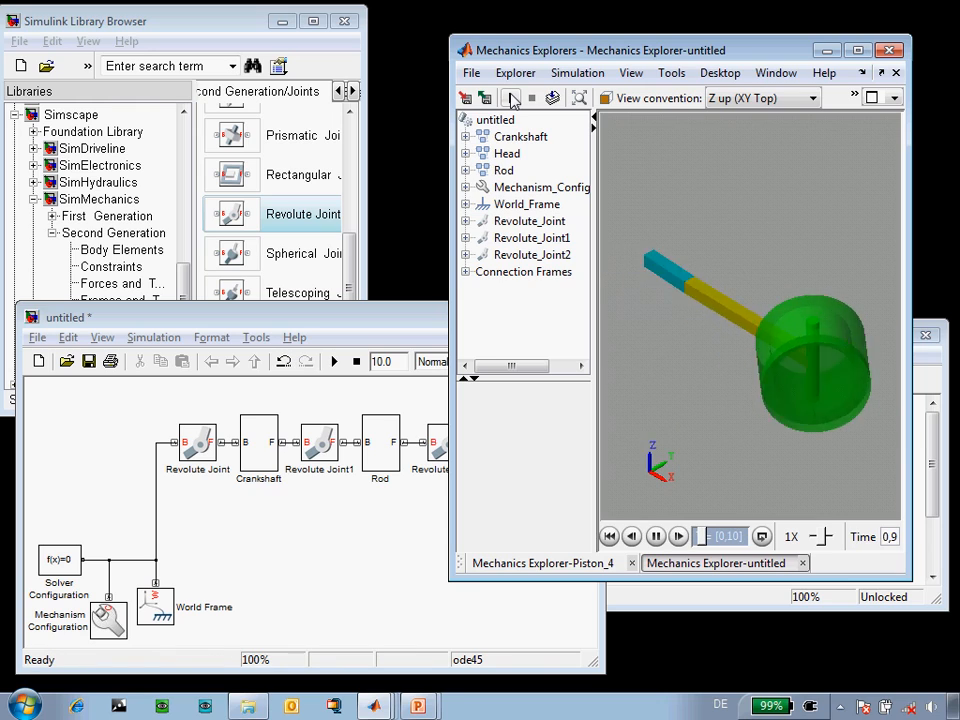
- Add a Prismatic Joint and a Rigid Transform below the joint chain
{"action": "left_click", "coordinate": [656, 536]}
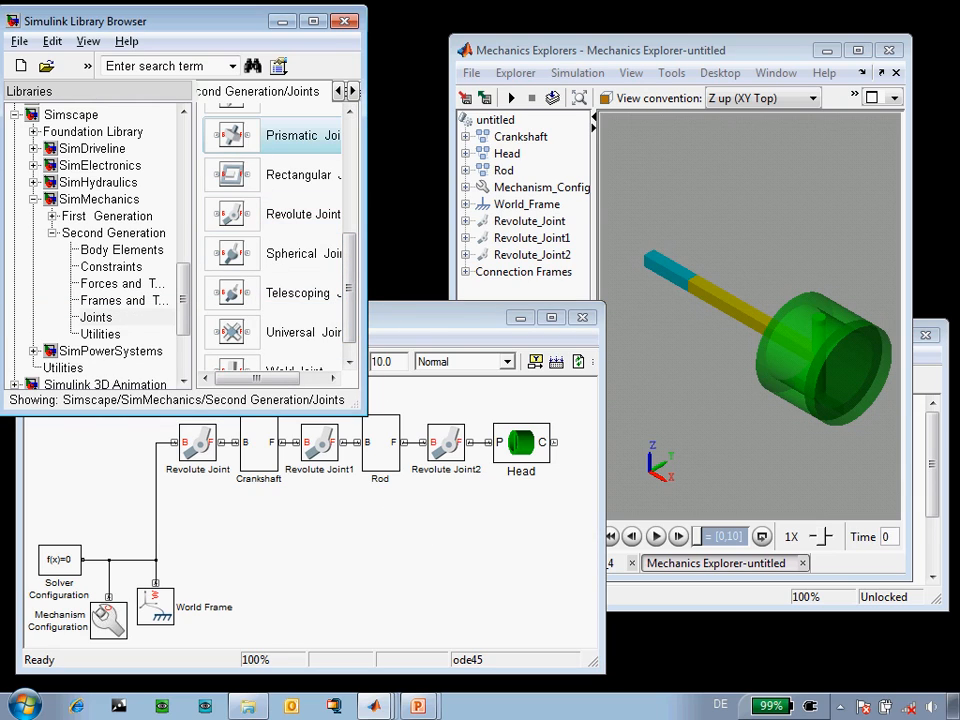
{"action": "left_click_drag", "start_coordinate": [230, 136], "coordinate": [412, 520]}
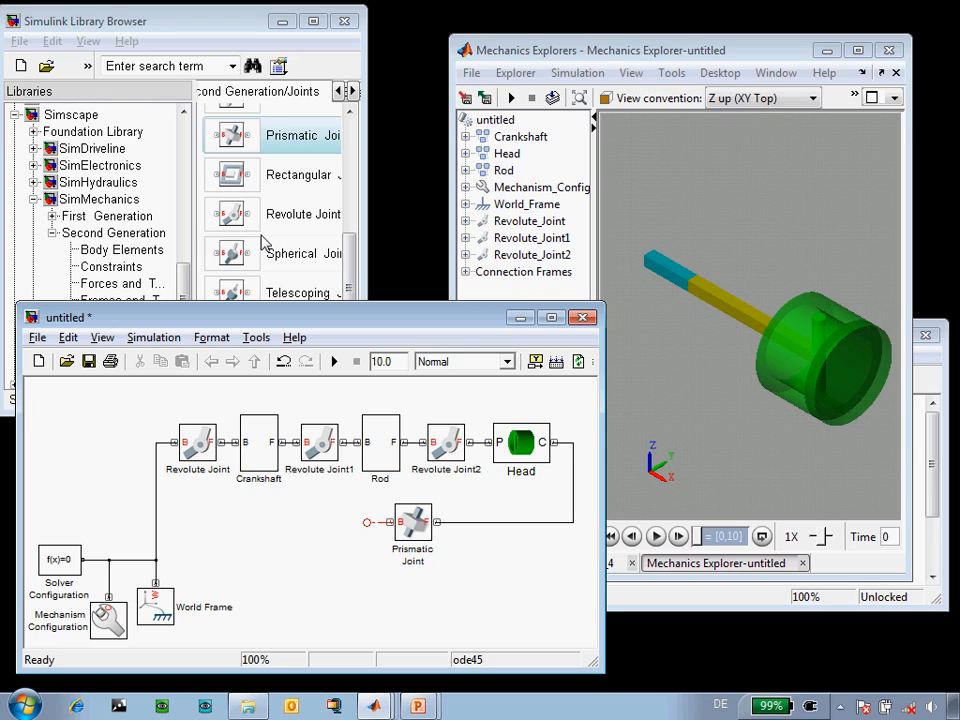
{"action": "left_click", "coordinate": [104, 300]}
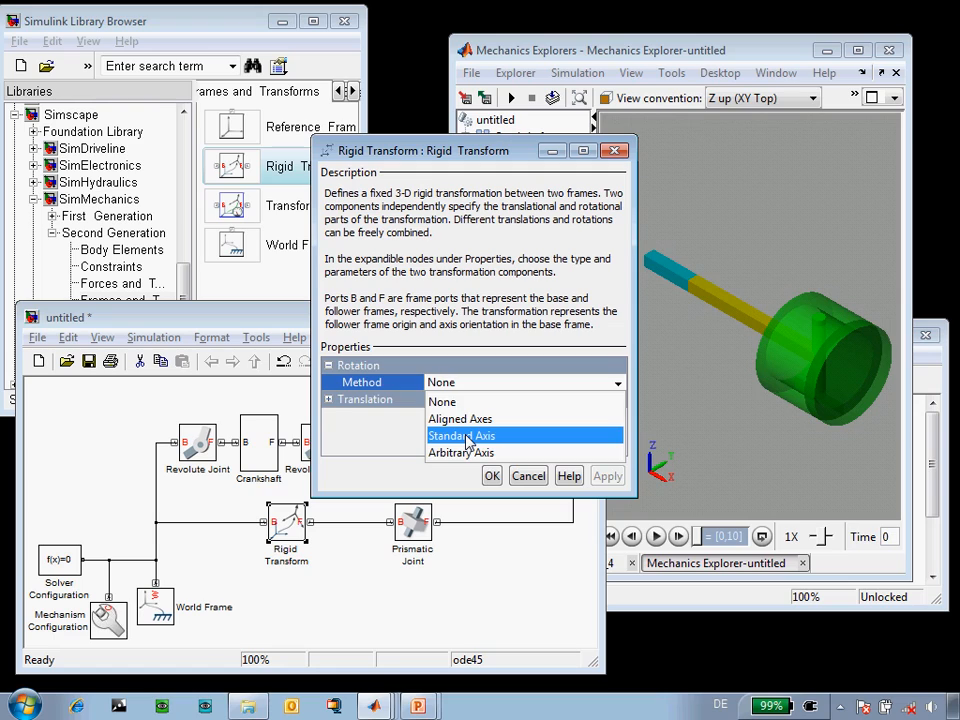
- Set the Rigid Transform to Standard Axis rotation about +Y and confirm
{"action": "left_click", "coordinate": [460, 436]}
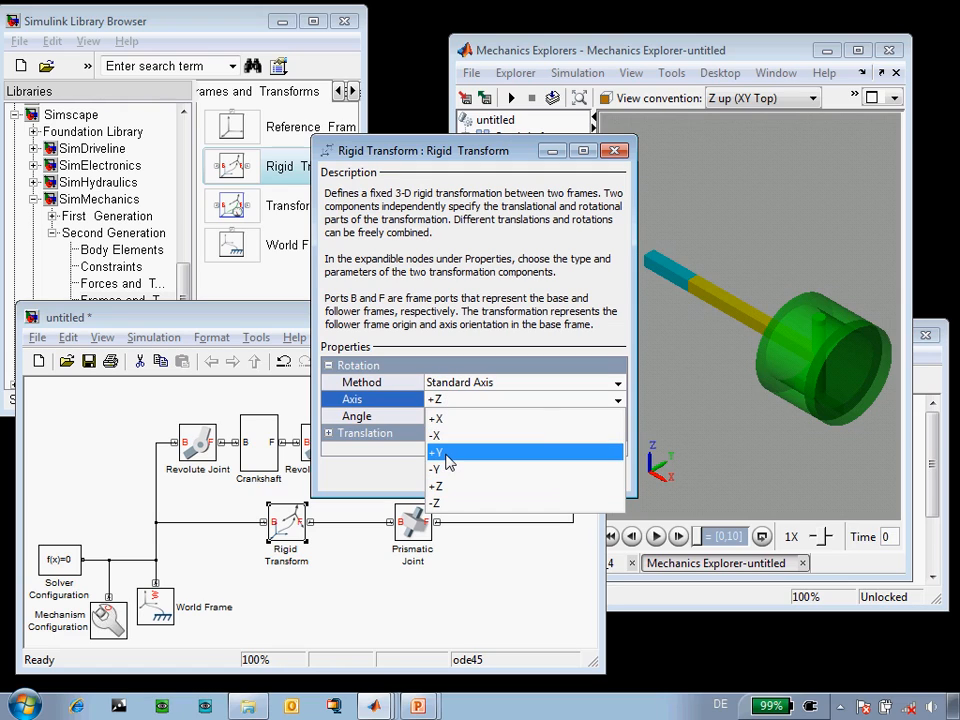
{"action": "left_click", "coordinate": [436, 452]}
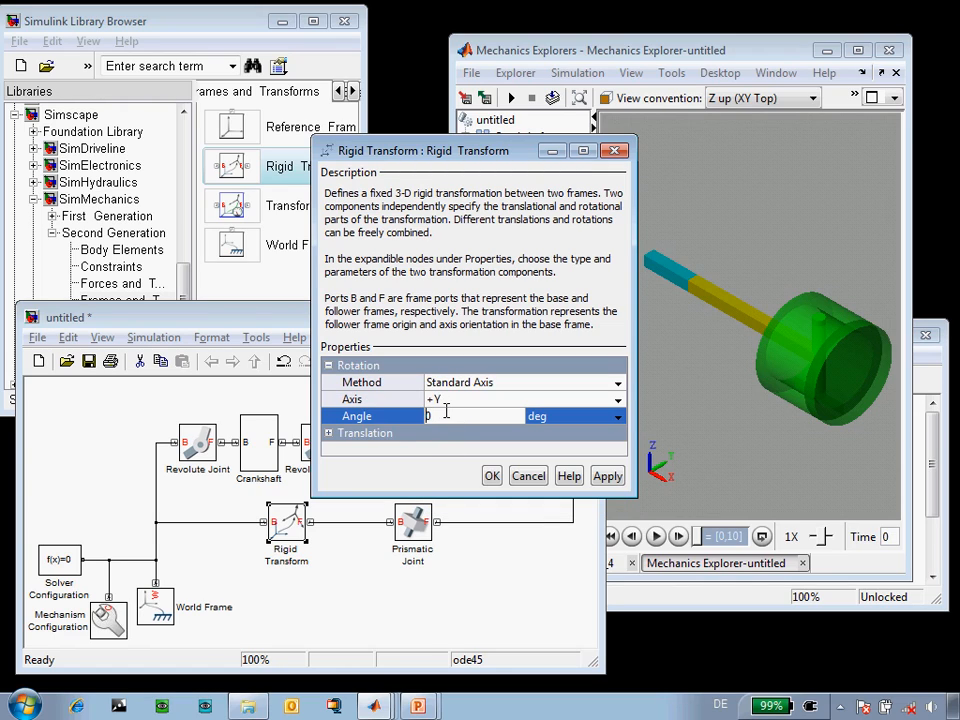
{"action": "left_click", "coordinate": [492, 476]}
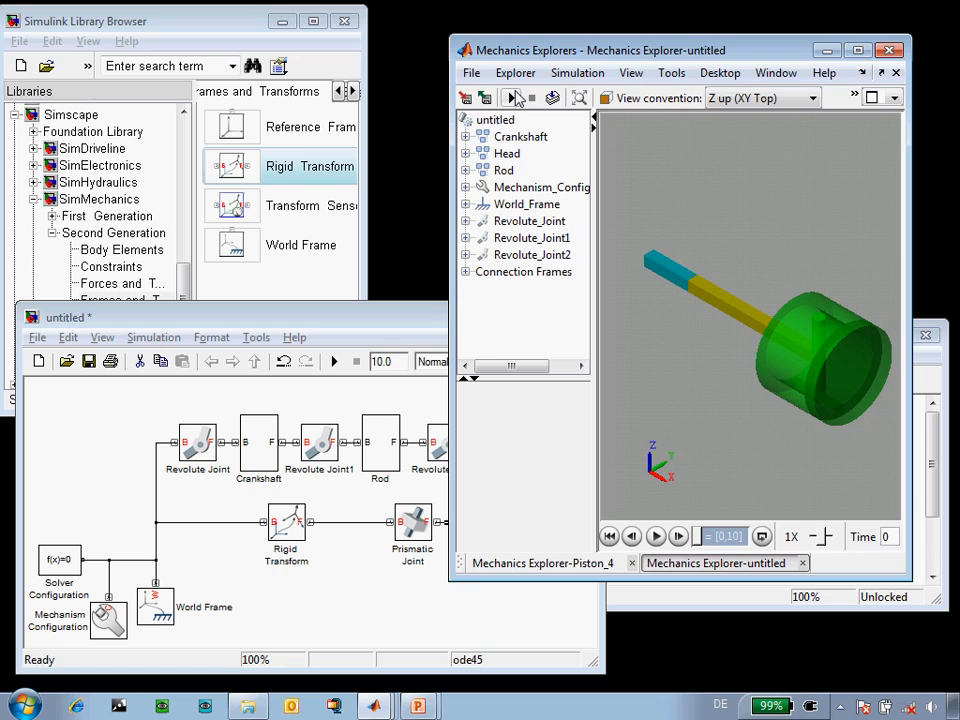
- Load the Piston_4 four-cylinder engine example model
{"action": "left_click", "coordinate": [656, 536]}
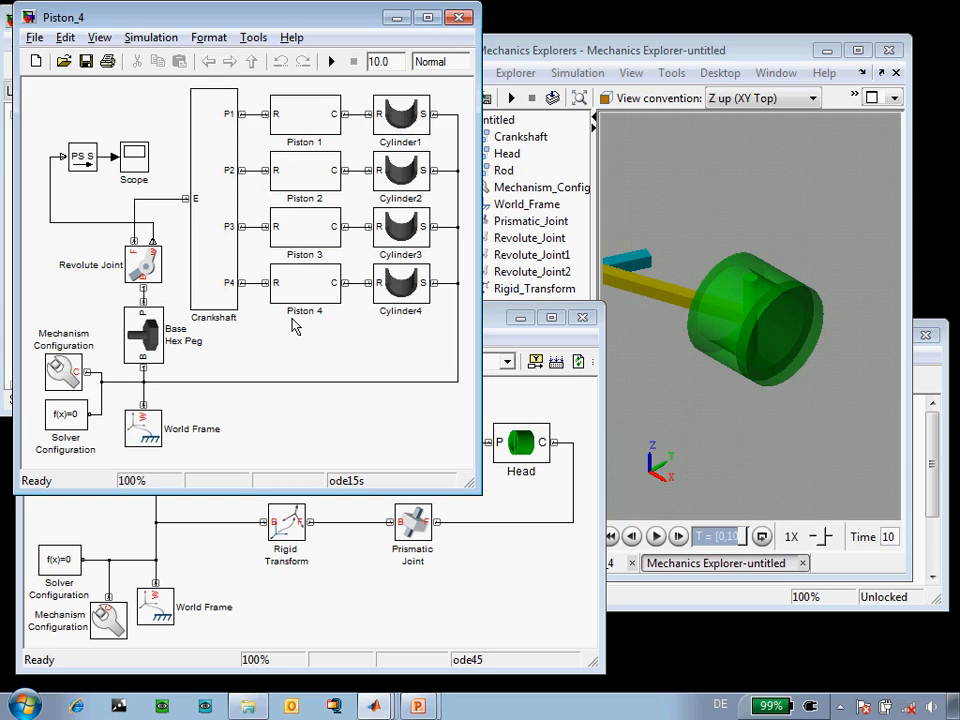
- Run Piston_4, highlight the Crankshaft in the Mechanics Explorer tree and replay the engine animation
{"action": "left_click", "coordinate": [330, 60]}
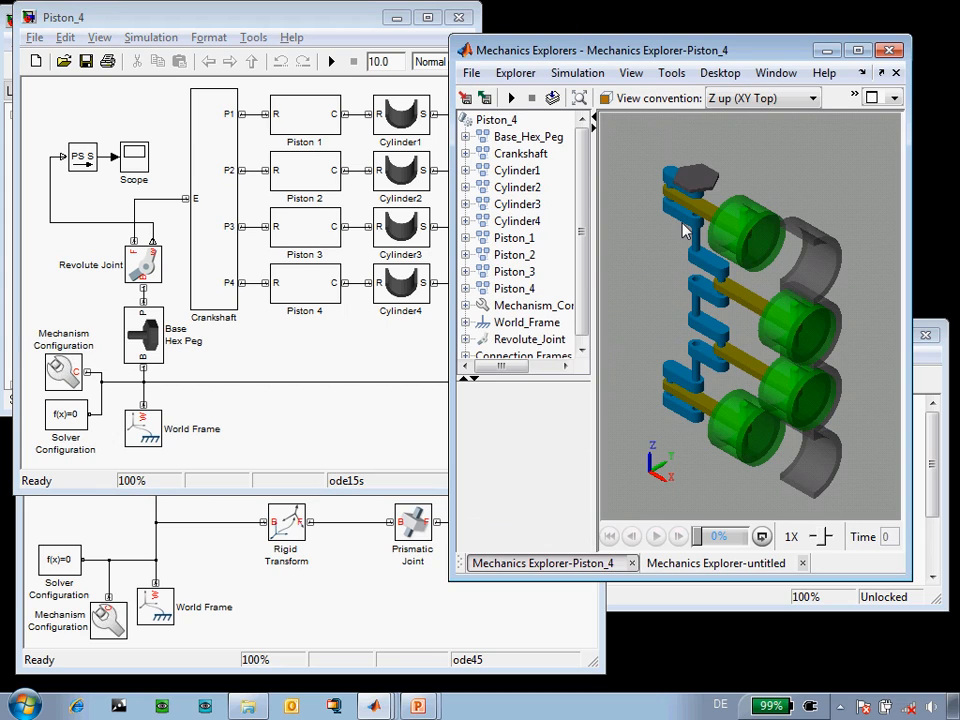
{"action": "left_click", "coordinate": [520, 152]}
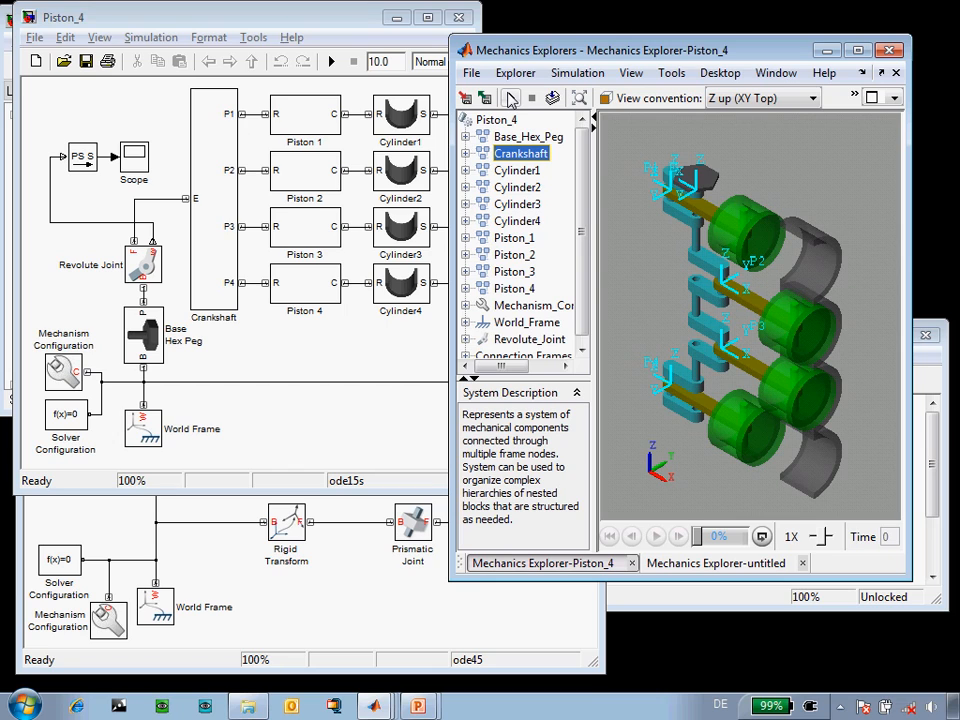
{"action": "left_click", "coordinate": [332, 60]}
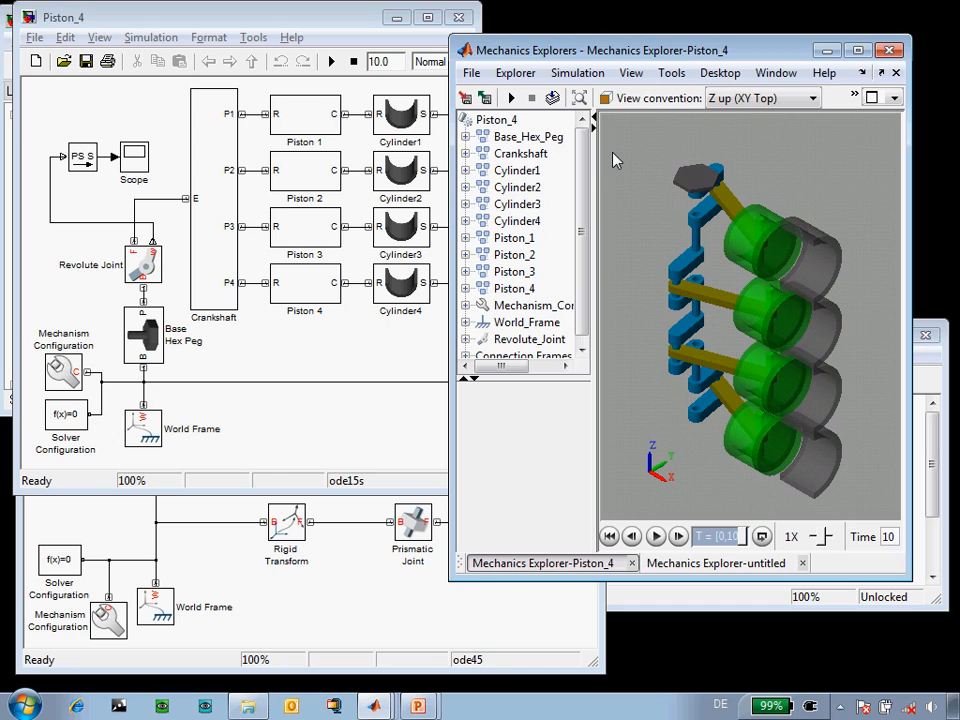
{"action": "mouse_move", "coordinate": [448, 216]}
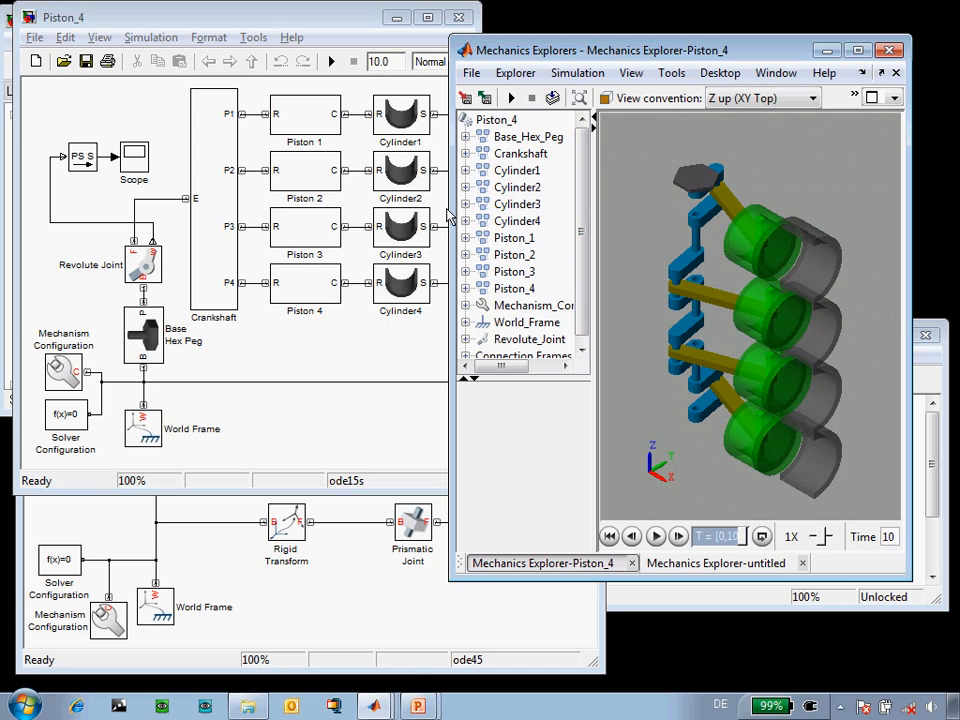